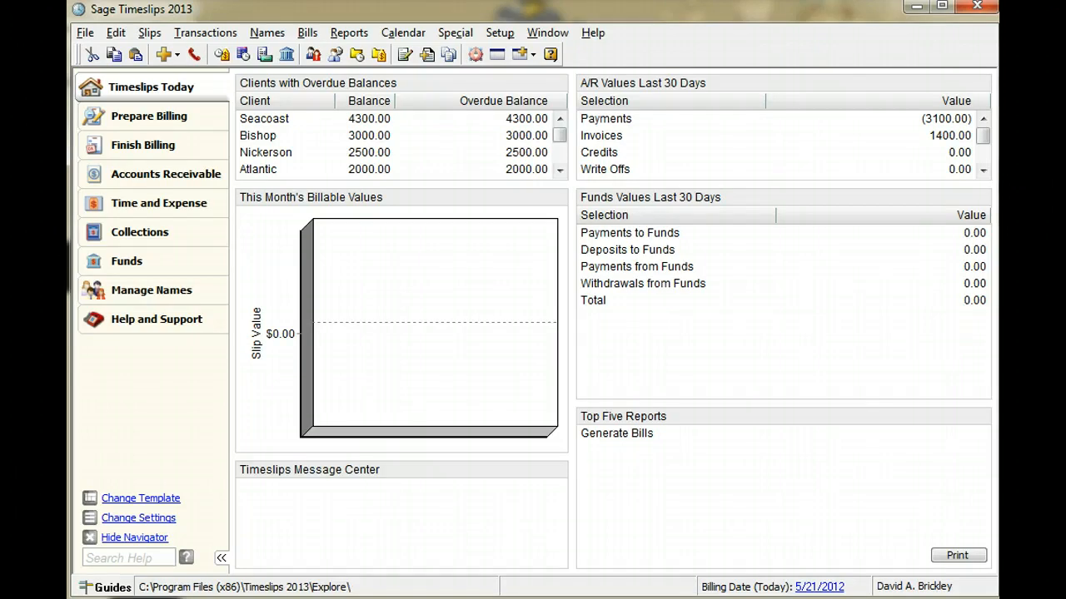
Create a new client in Manage Names with Nickname 1 'Harper' and Nickname 2 '12-6543'.
left_click(151, 290)
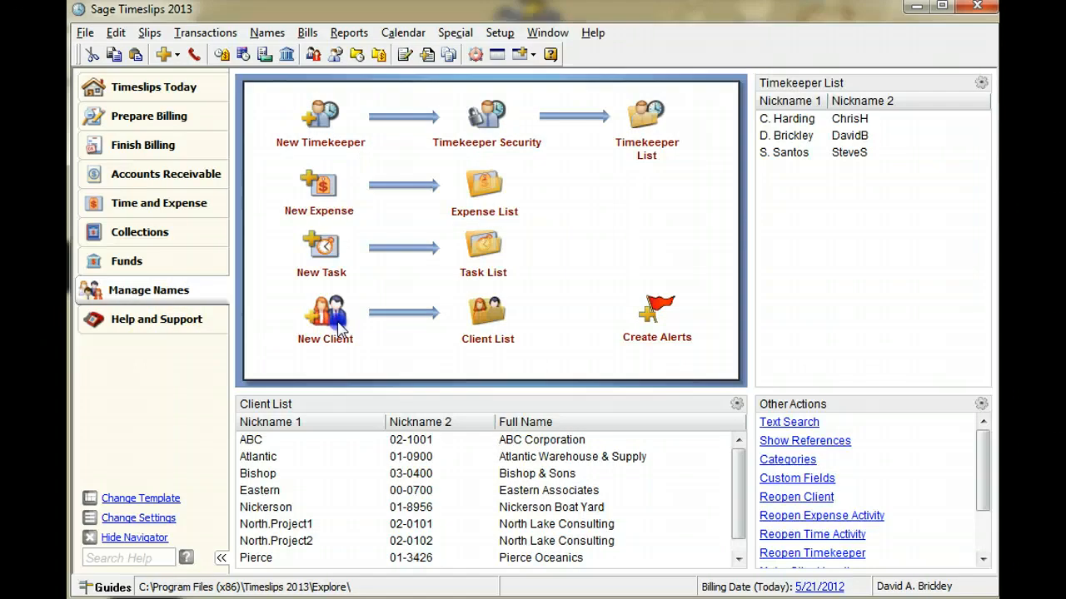
left_click(325, 316)
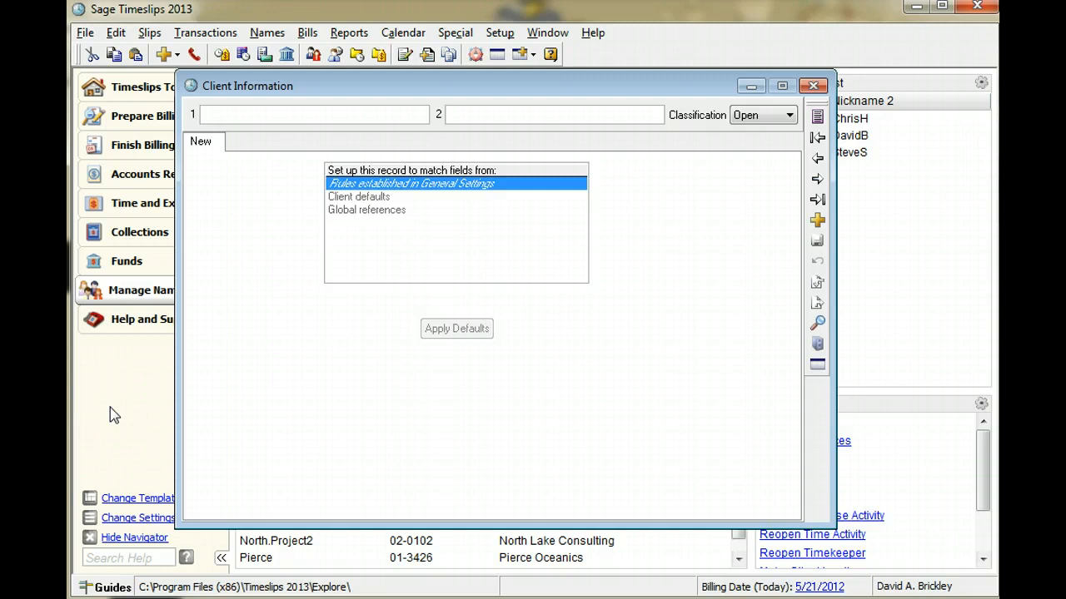
mouse_move(200, 180)
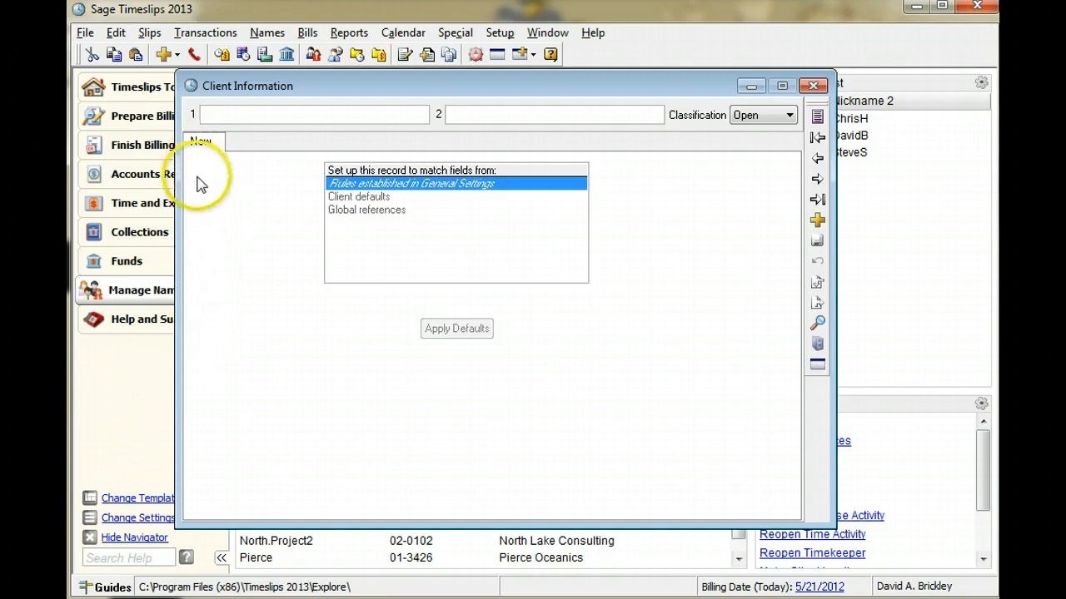
mouse_move(419, 140)
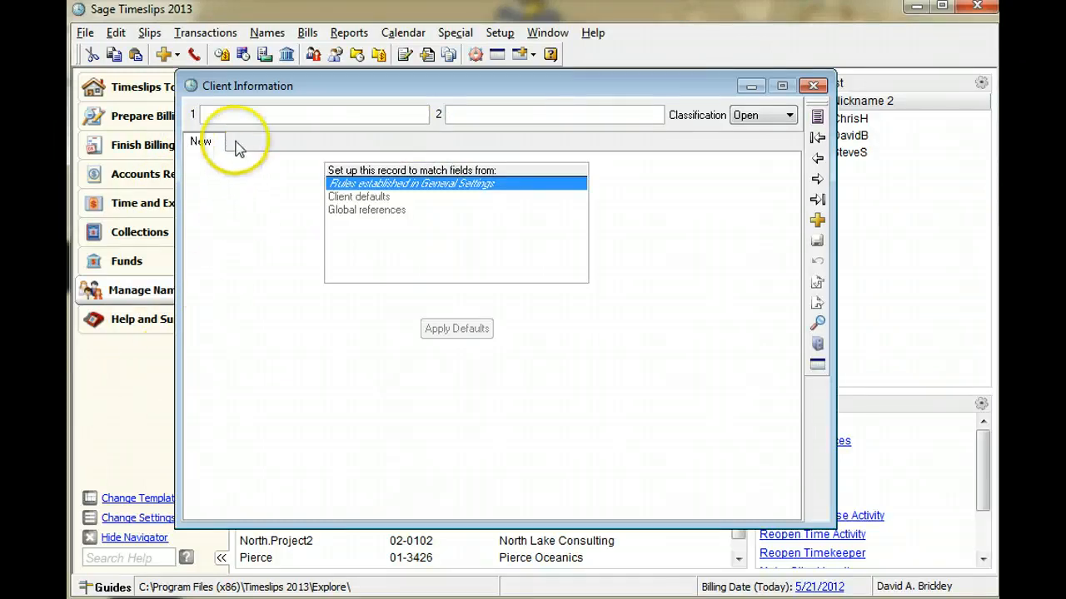
type("H")
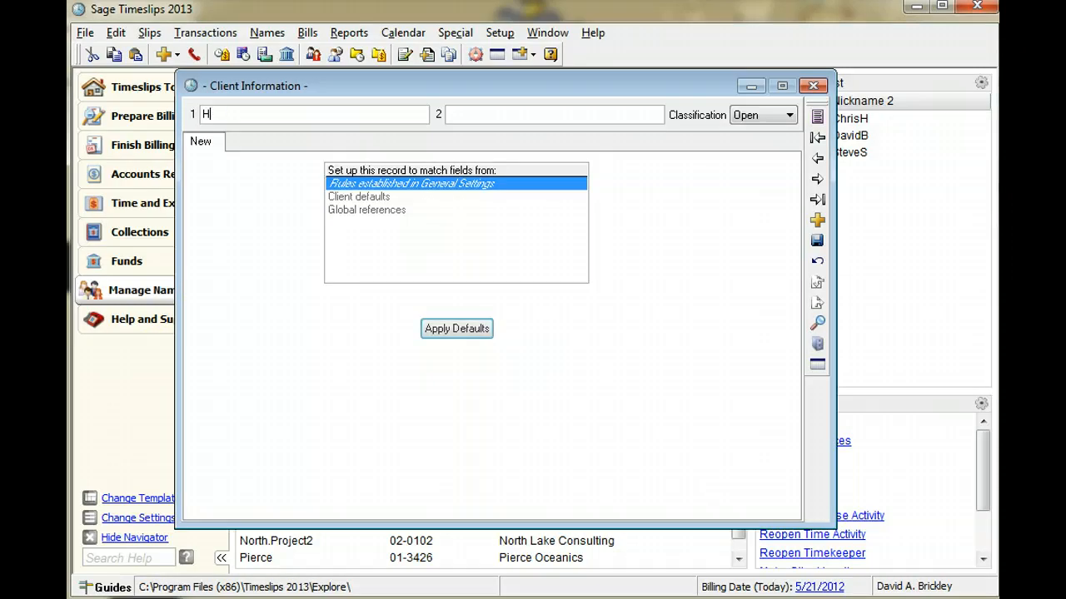
type("arper")
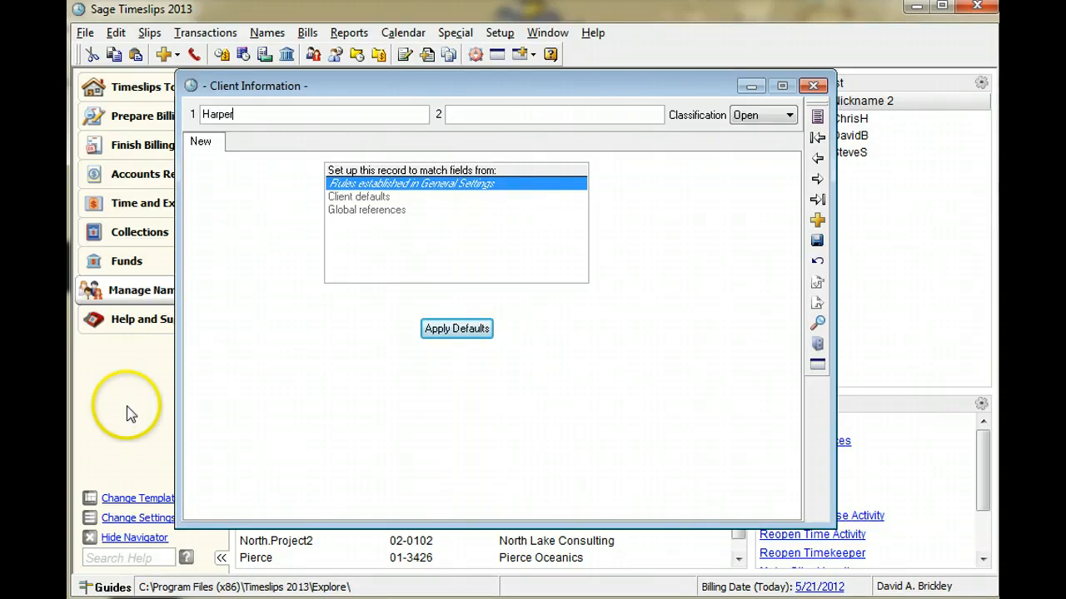
mouse_move(450, 125)
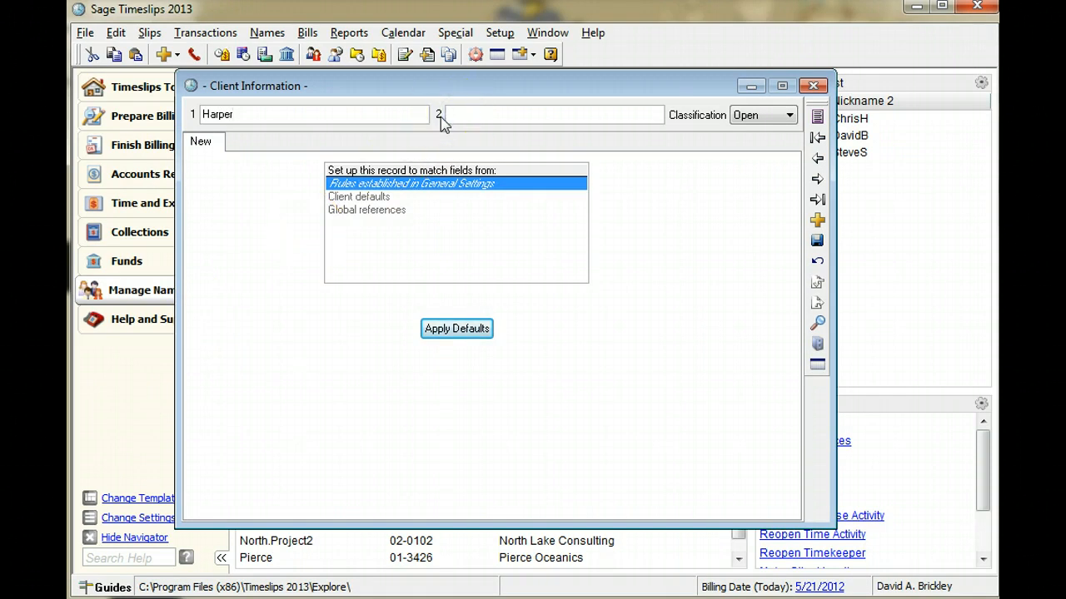
type("12-6543")
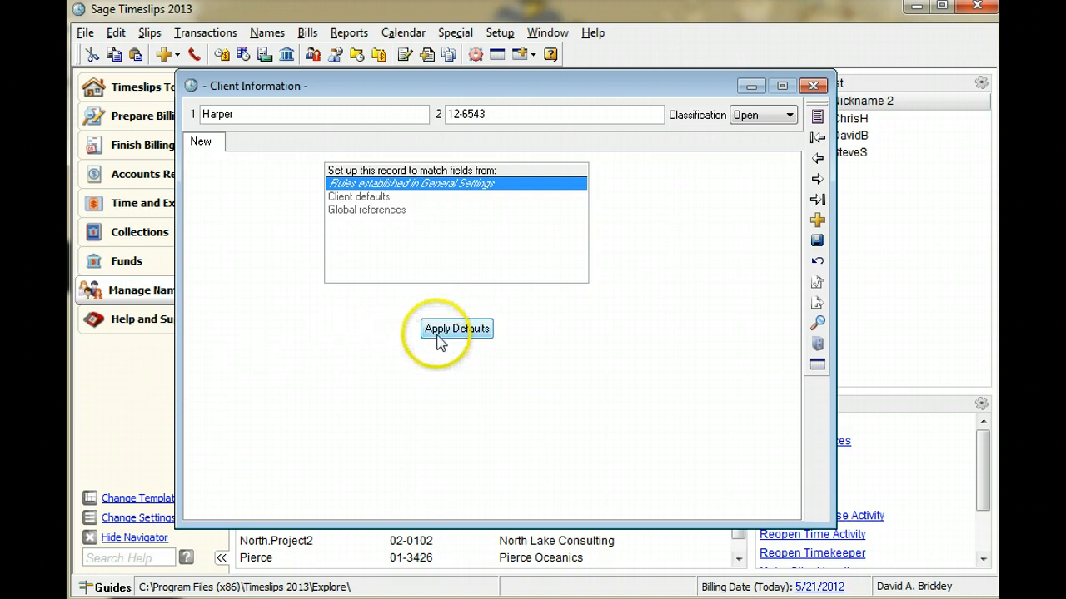
Apply defaults and enter the name Harper Engineering with its Gloucester, MA, USA address and Suite 100.
left_click(457, 328)
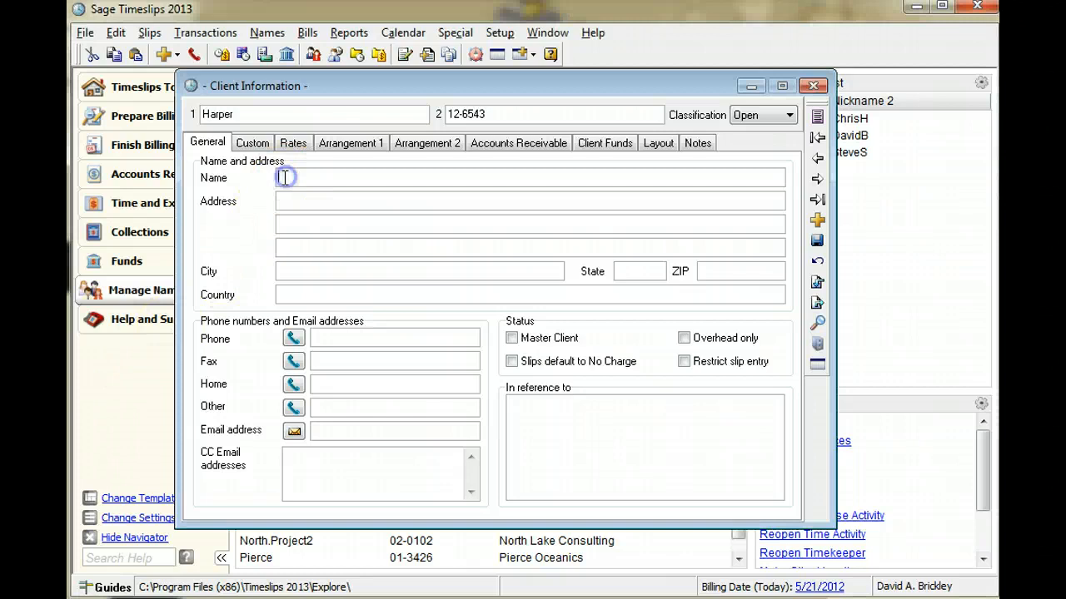
type("Harper Engineering")
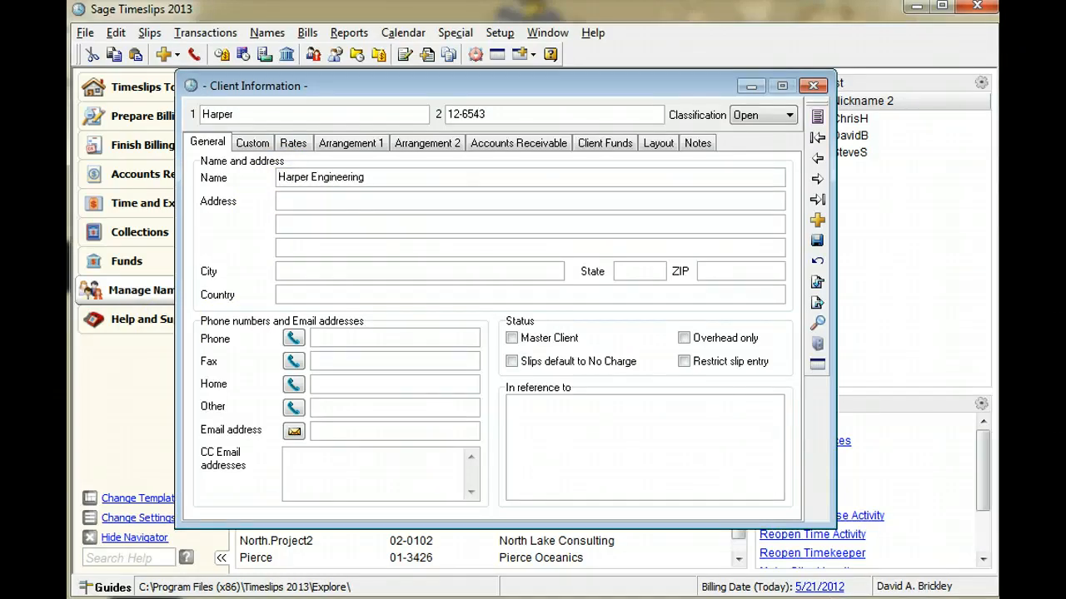
type("4542 Industrial")
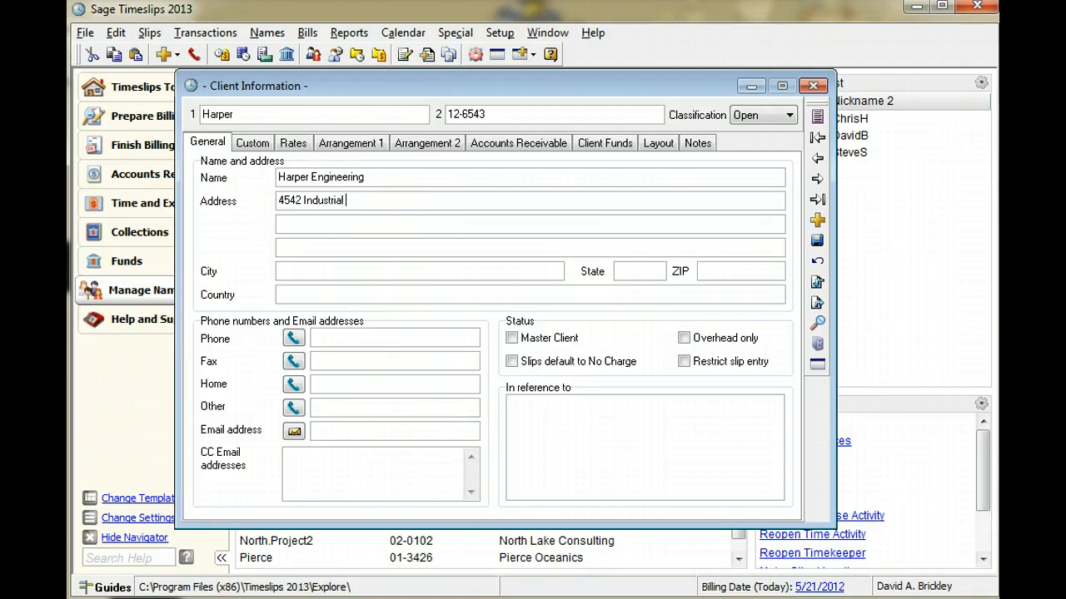
type("Drive")
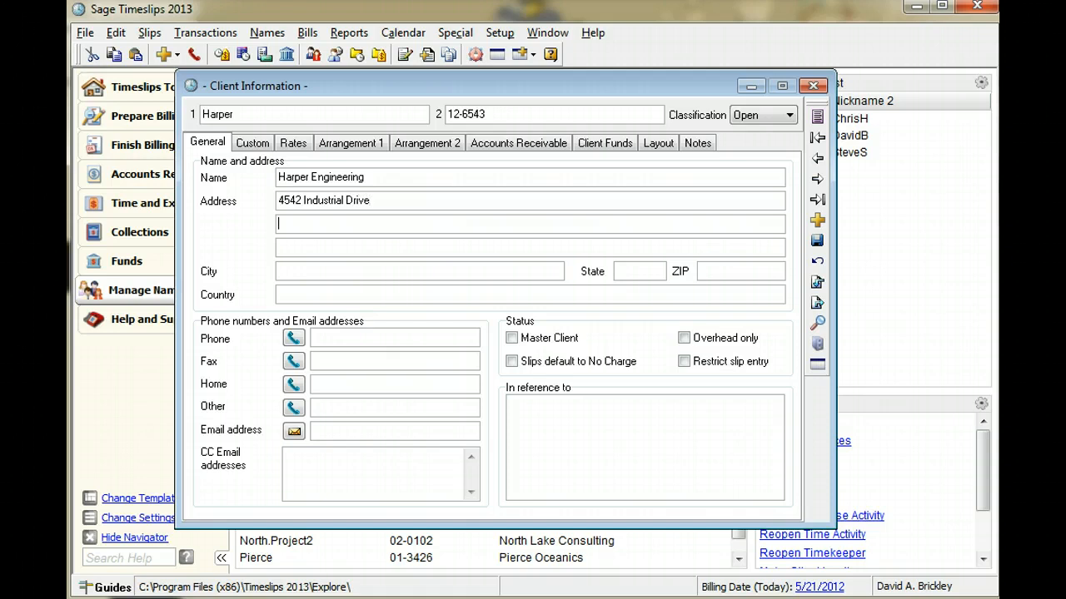
type("Suite 10")
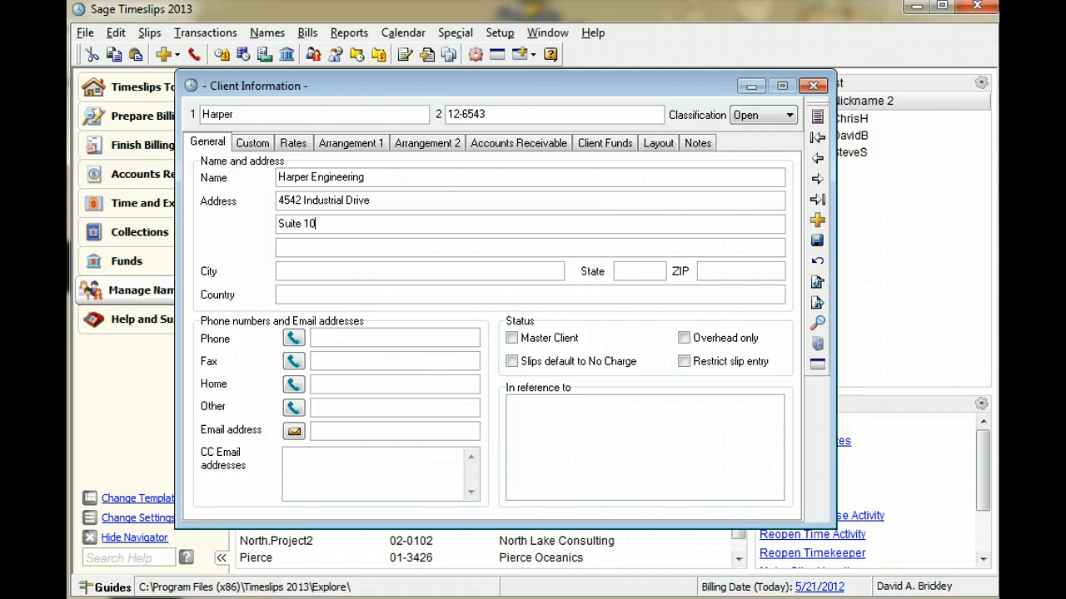
type("00")
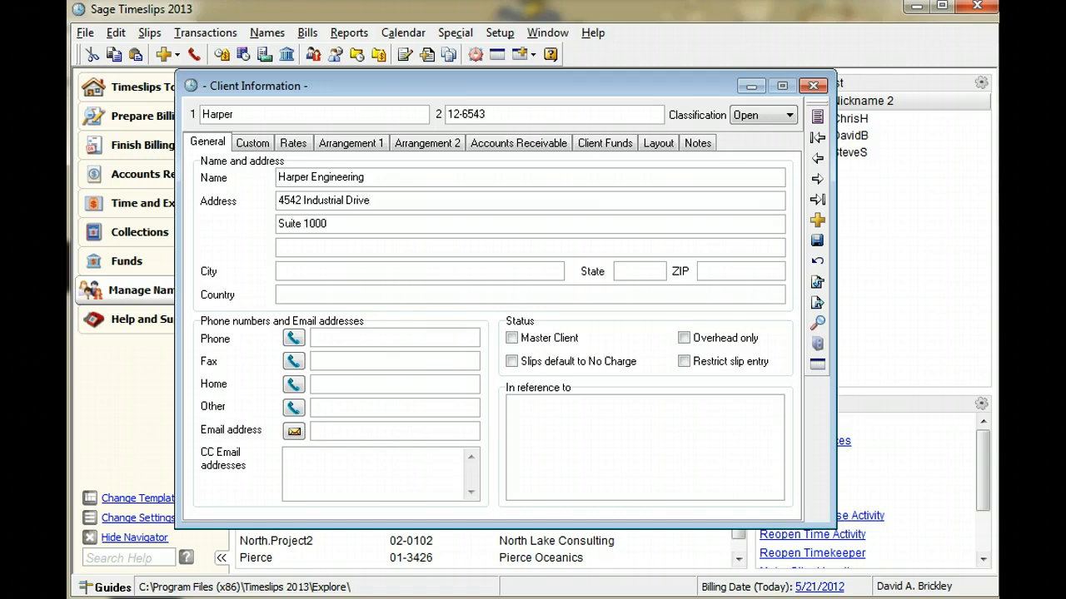
type("Gloucester")
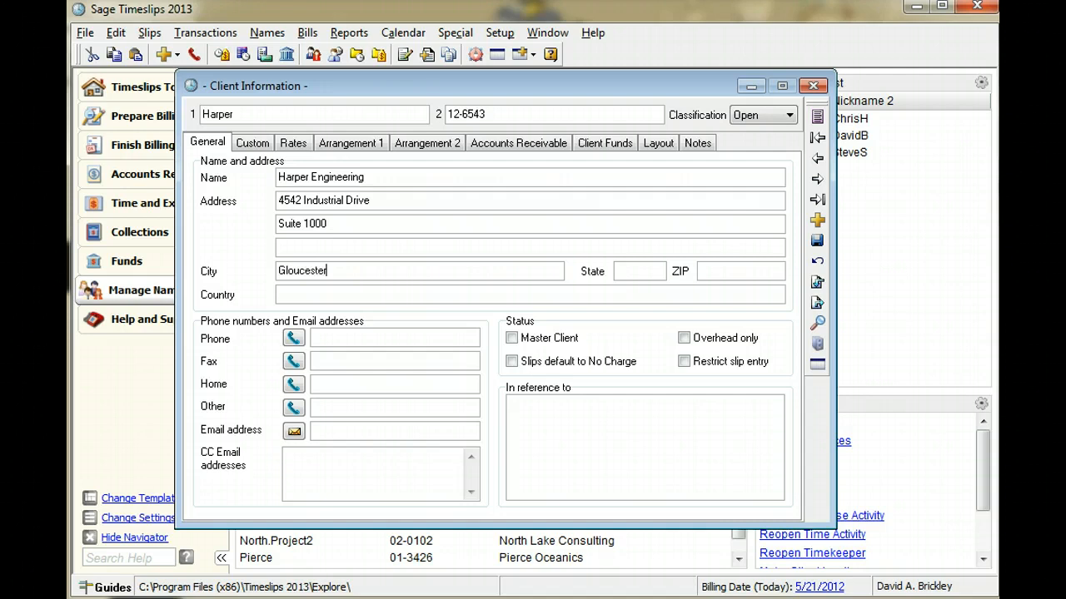
type("MA")
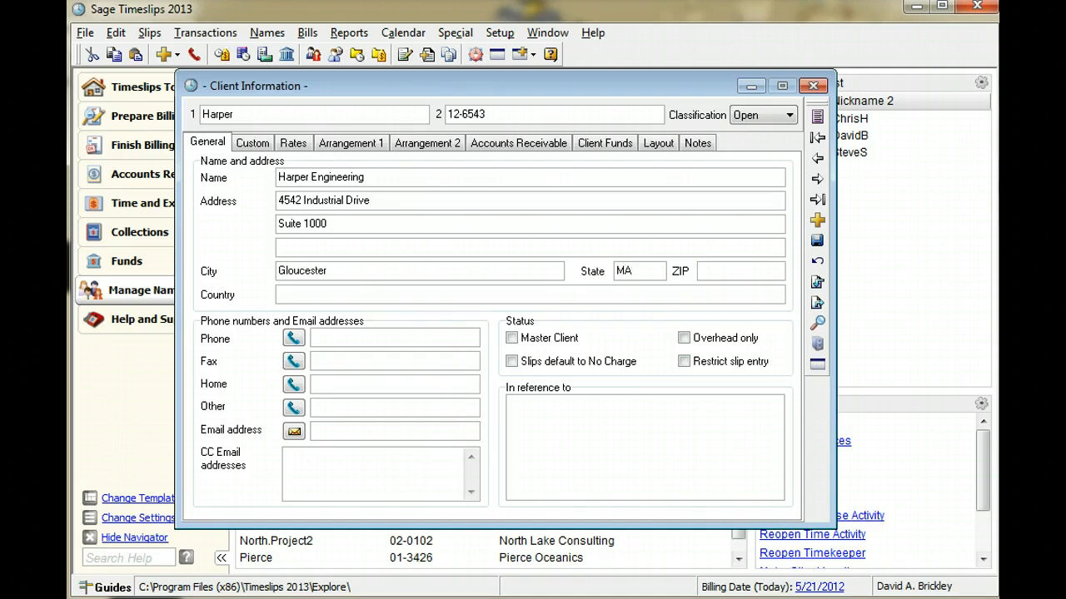
type("01930")
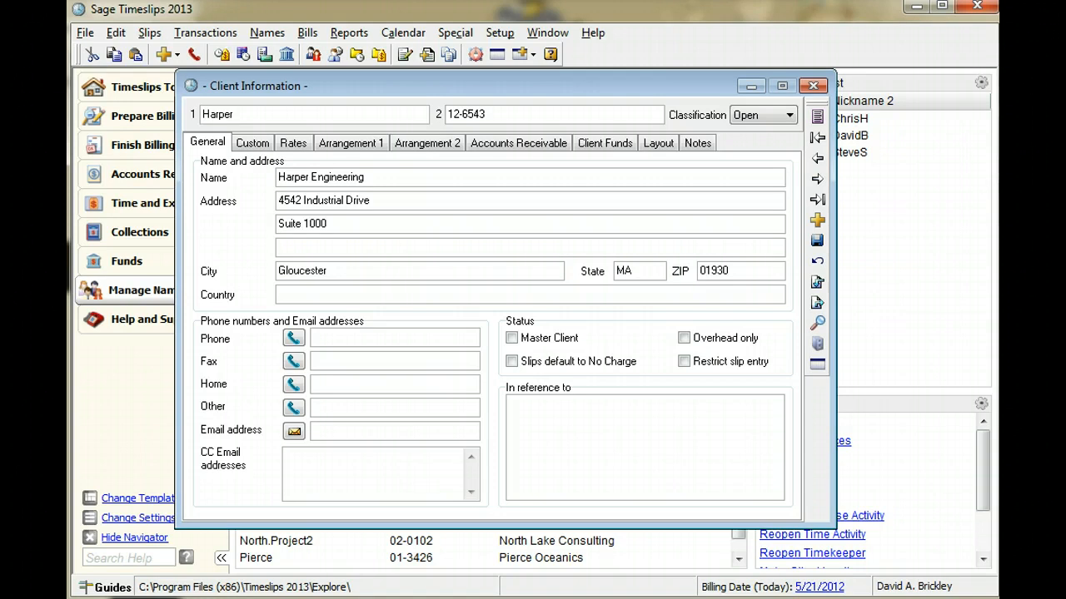
type("USA")
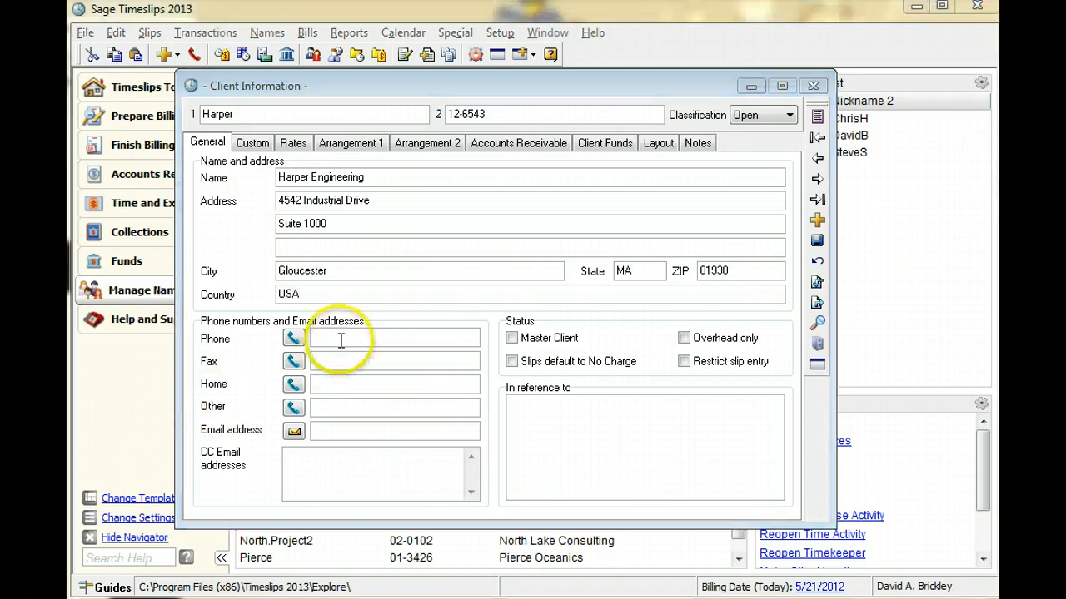
type("9")
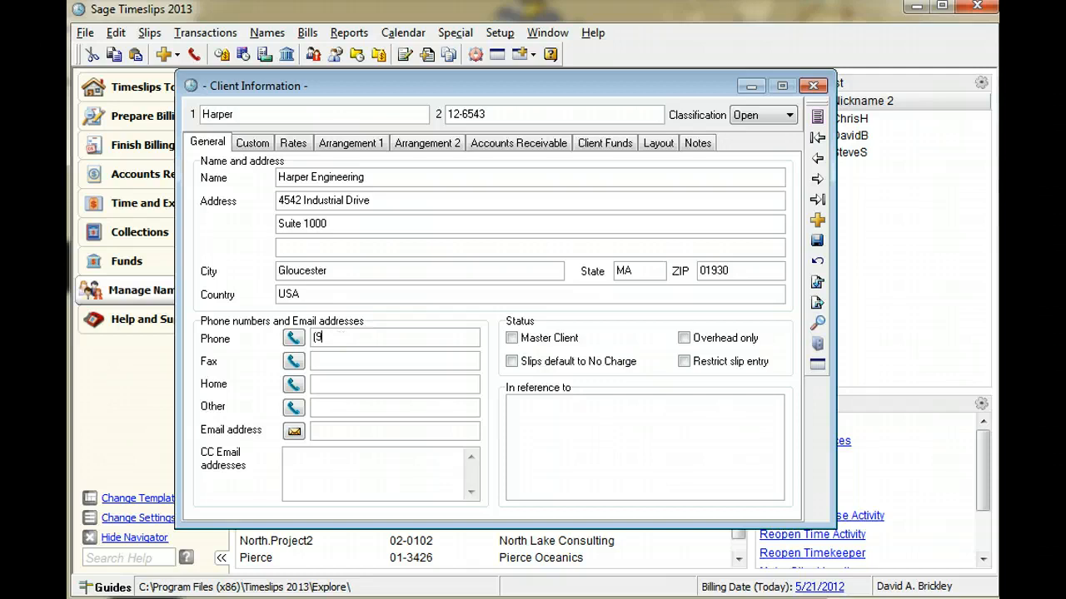
type("(978) 555")
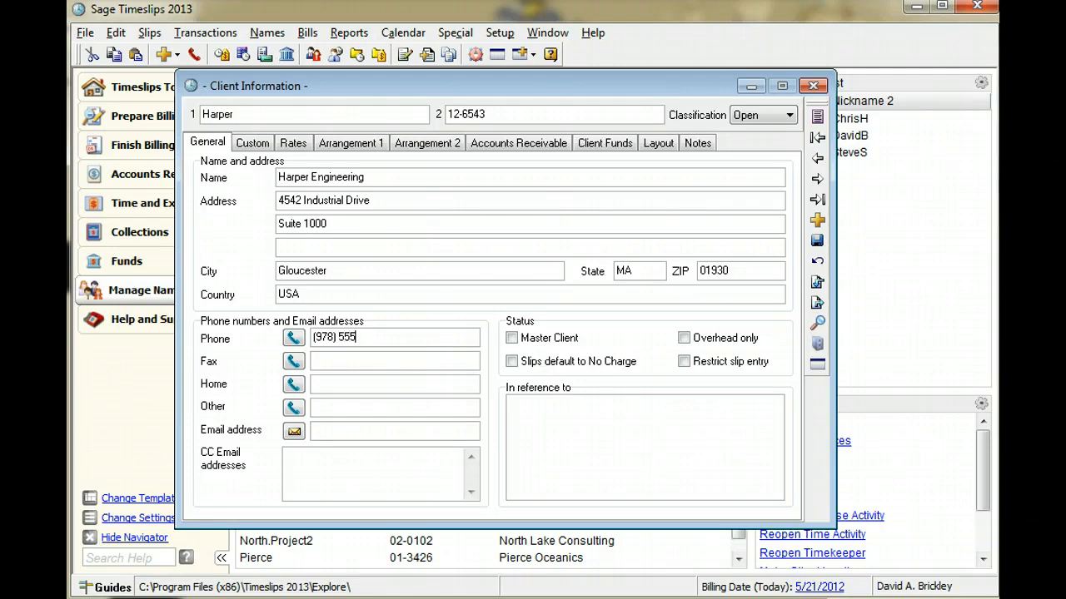
type("-43")
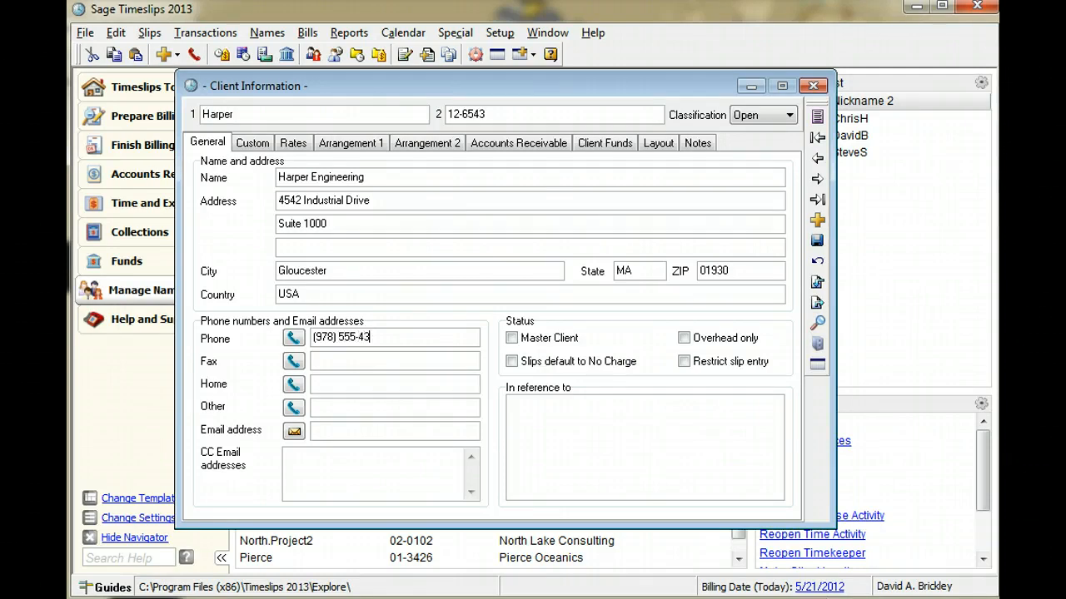
type("21")
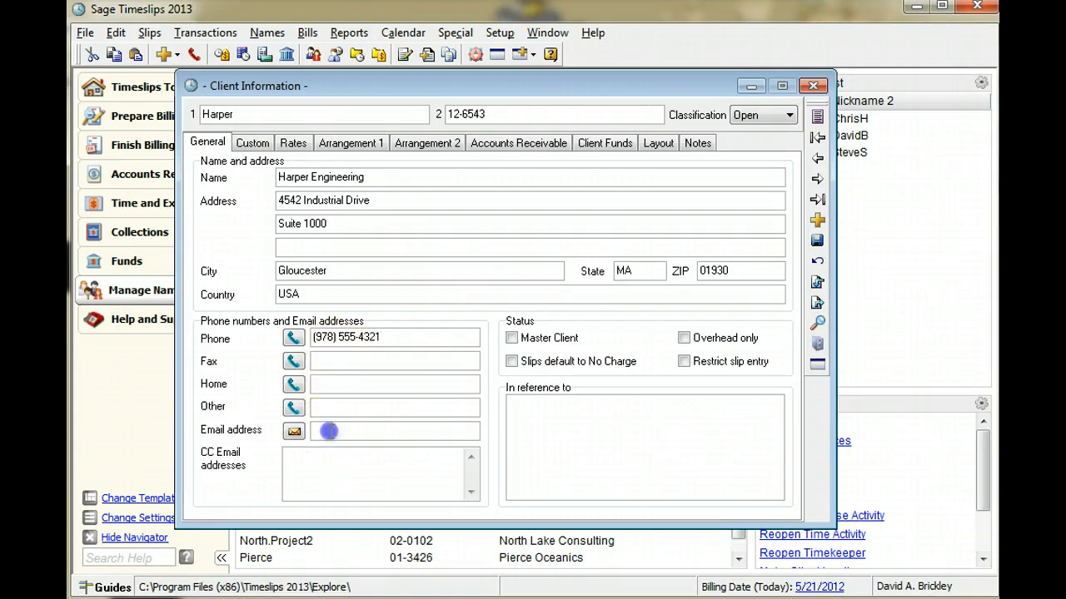
type("harper")
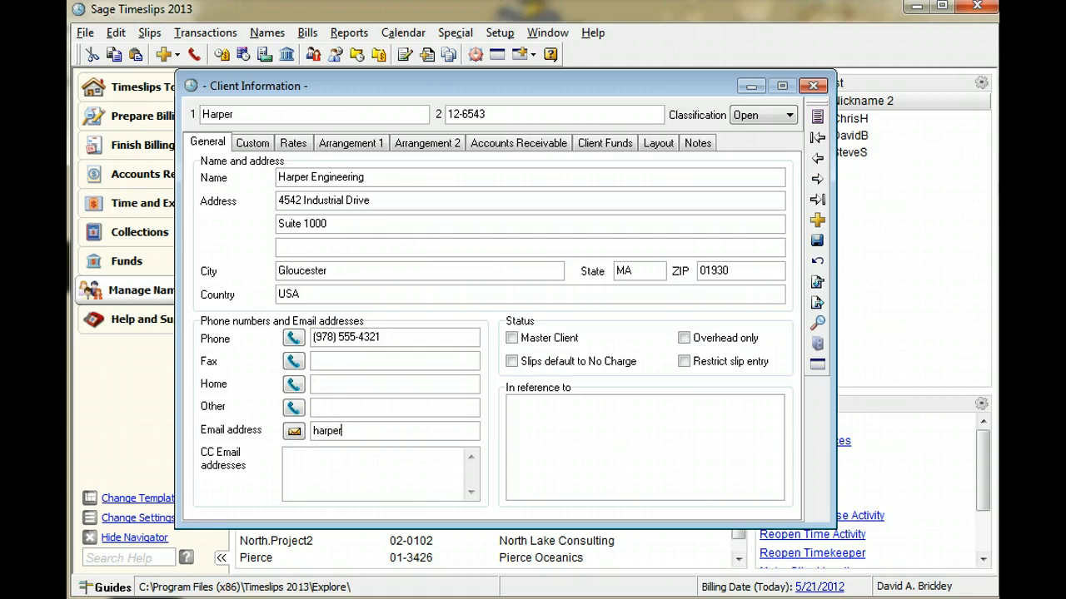
type("@ex")
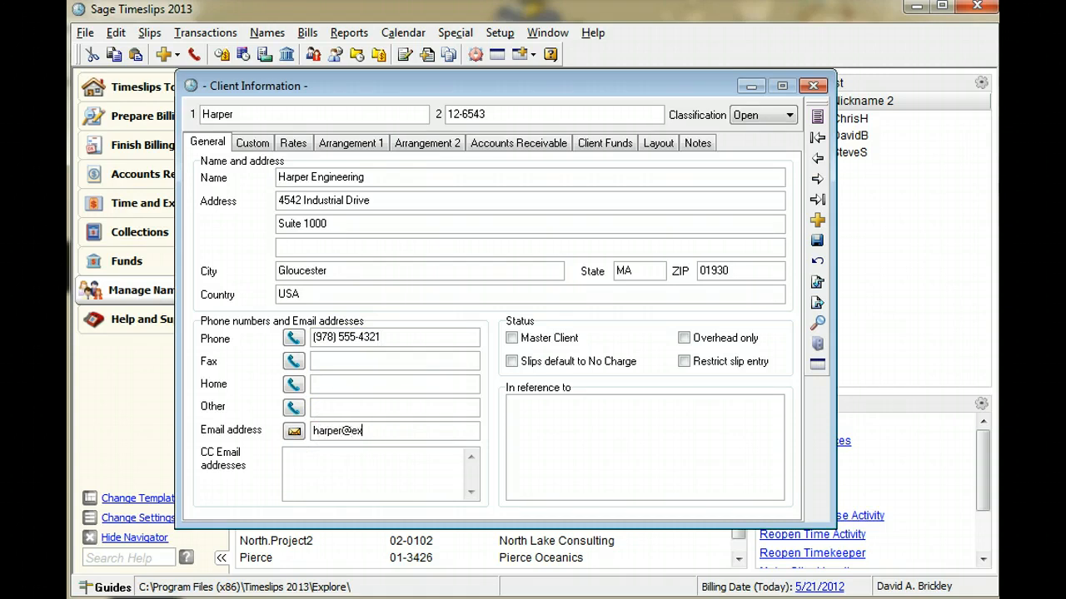
type("ample.com")
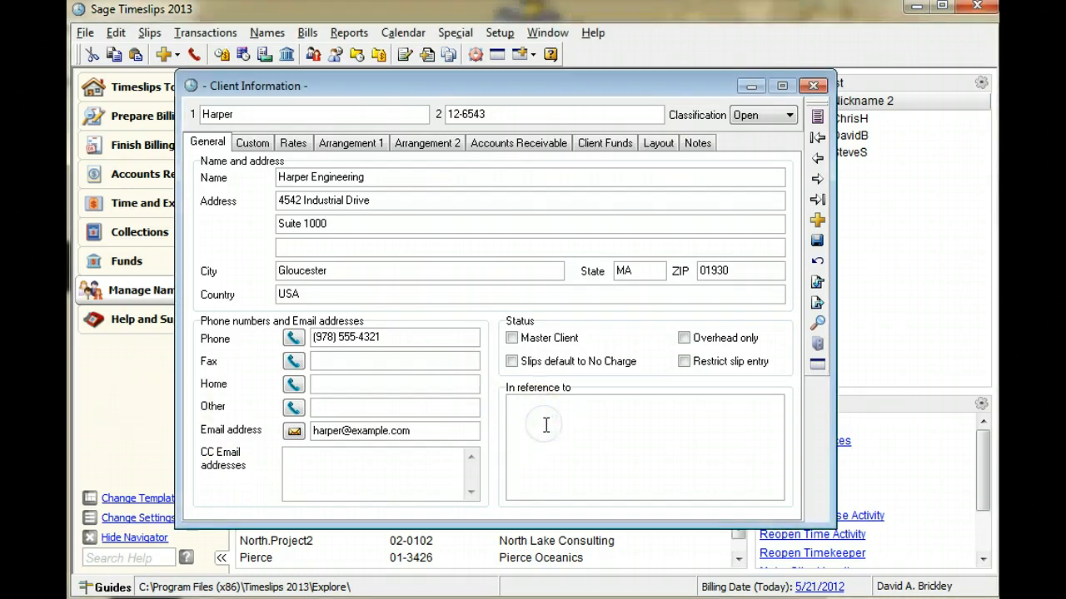
type("General")
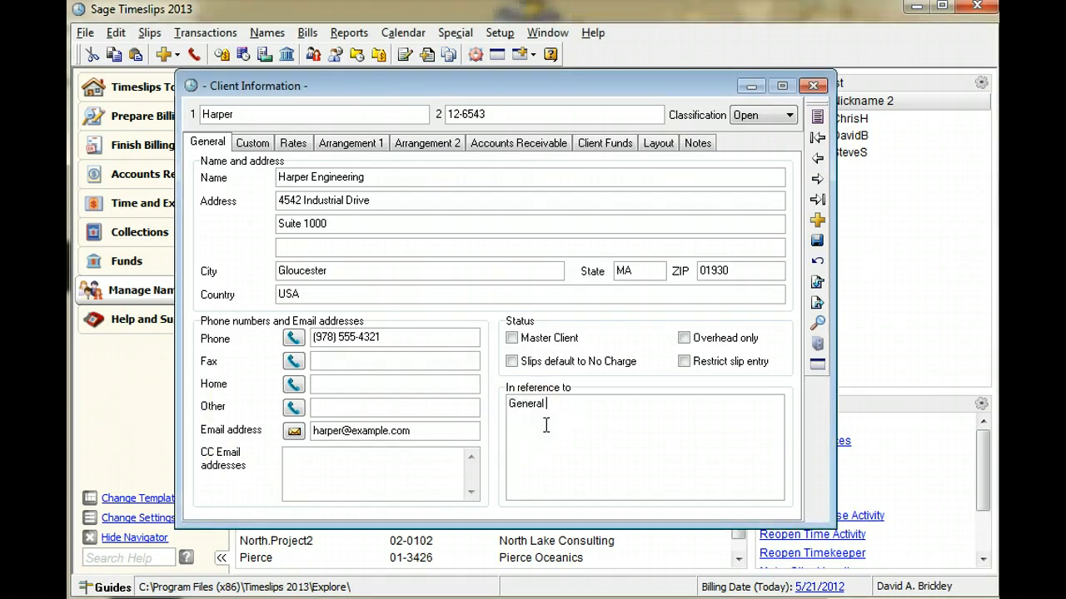
type("counsel and")
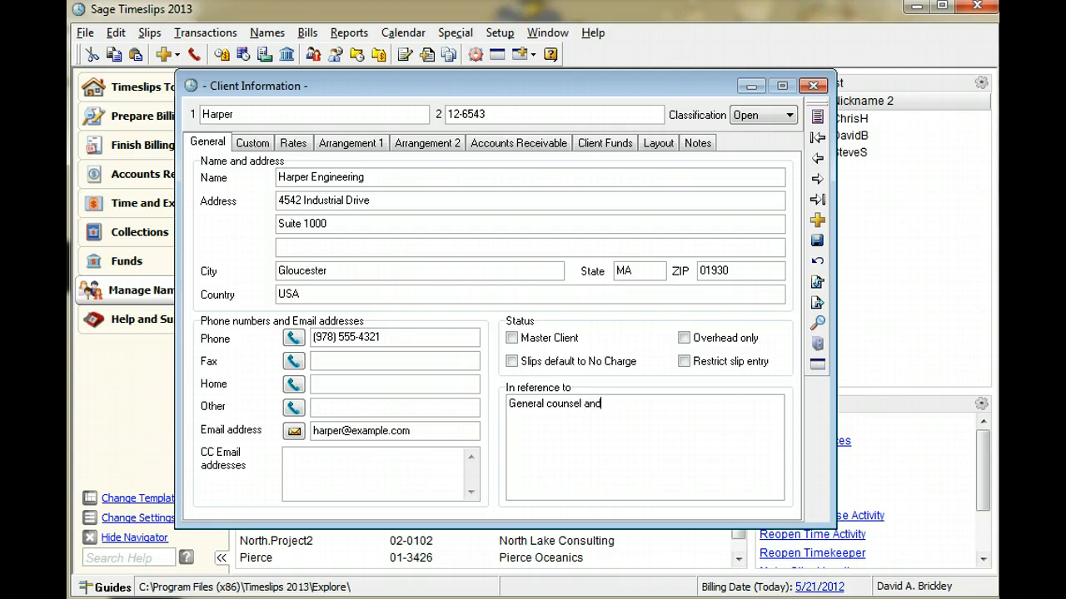
type("collections")
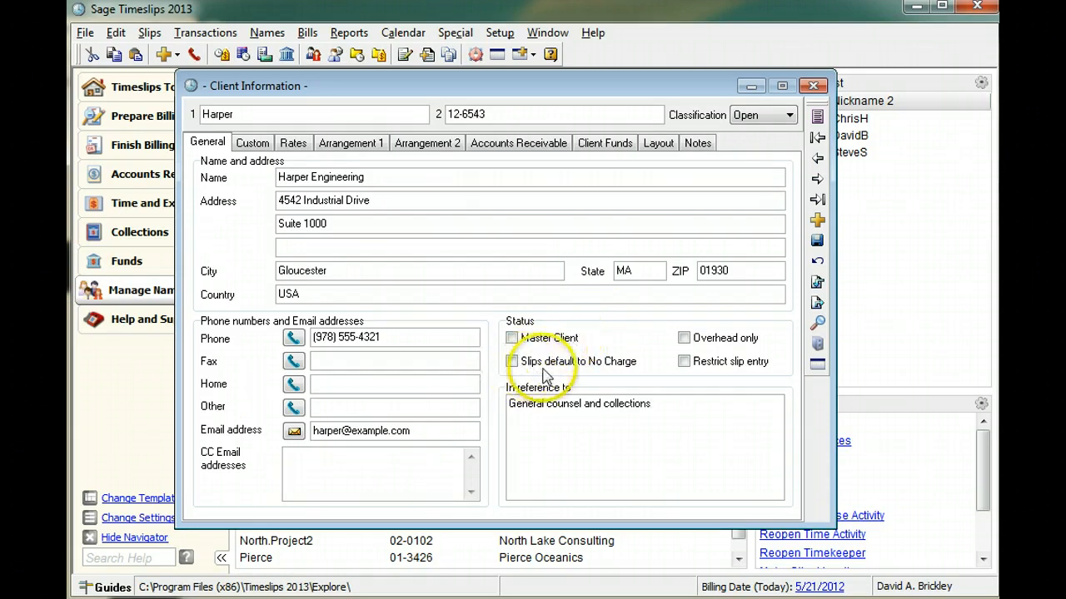
left_click(513, 362)
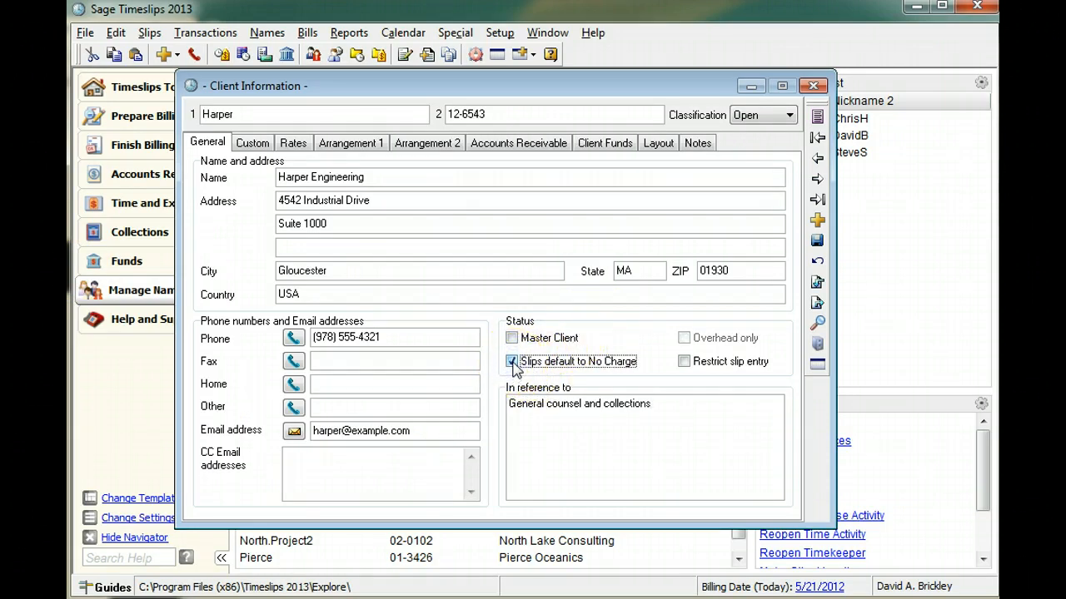
left_click(513, 361)
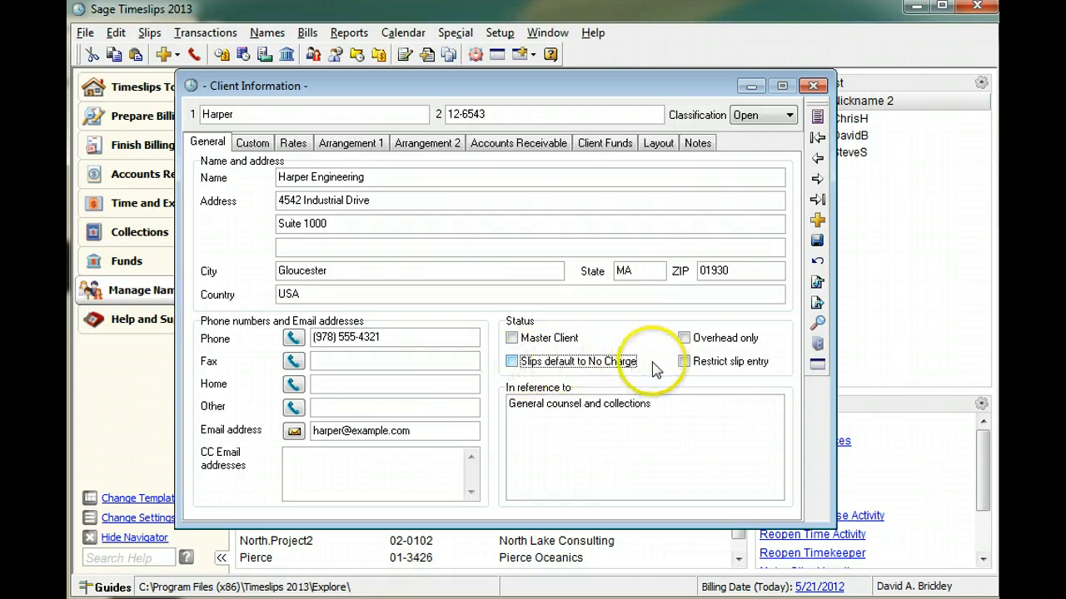
left_click(683, 361)
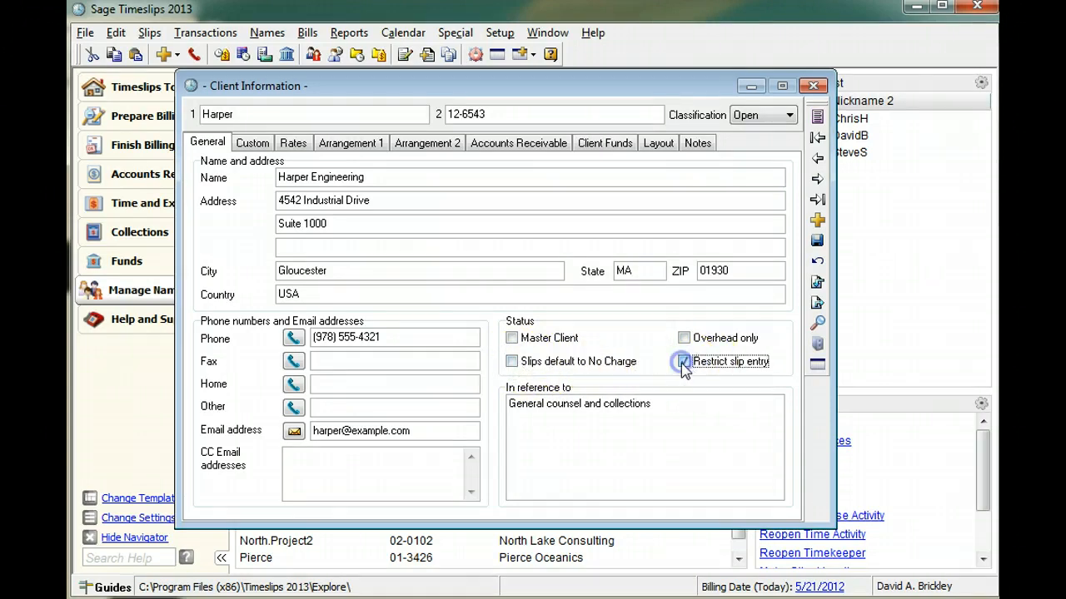
left_click(682, 361)
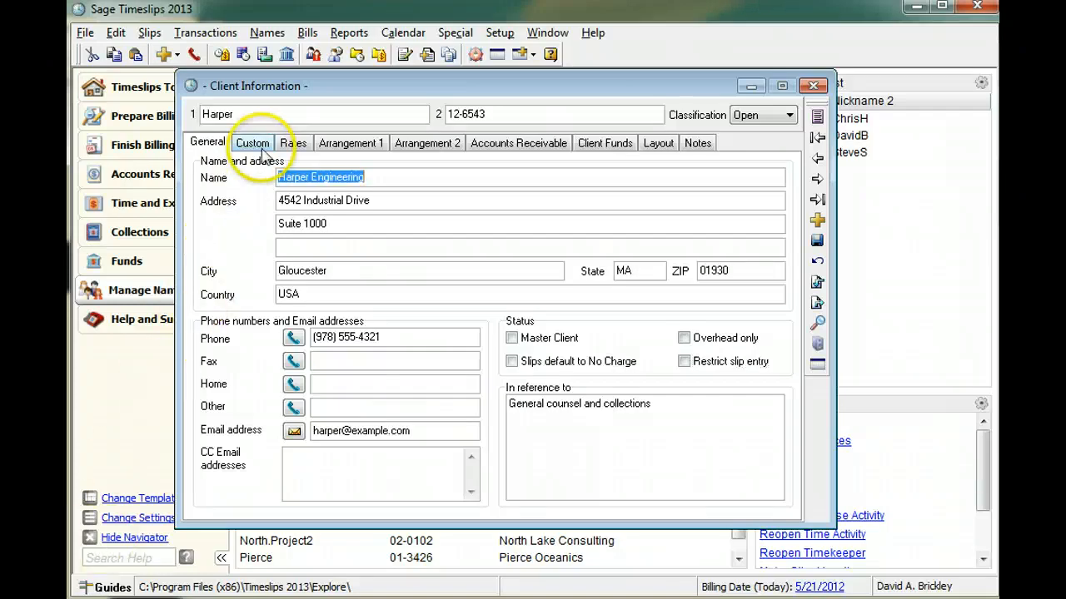
Set the custom fields to a Monthly billing cycle, inception date 5/21/2012 and an originating attorney.
left_click(253, 143)
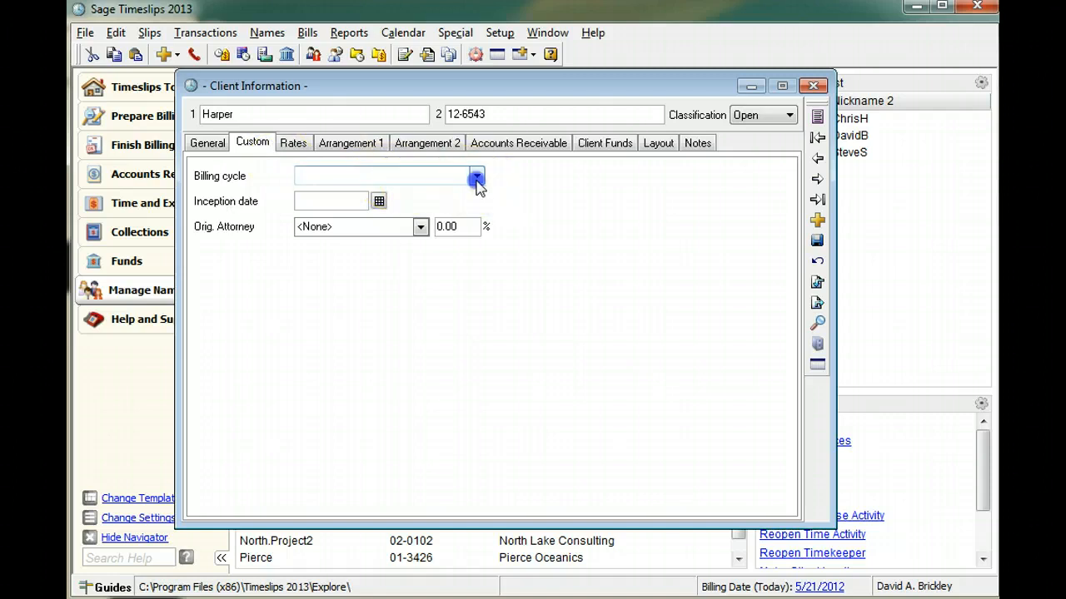
left_click(476, 177)
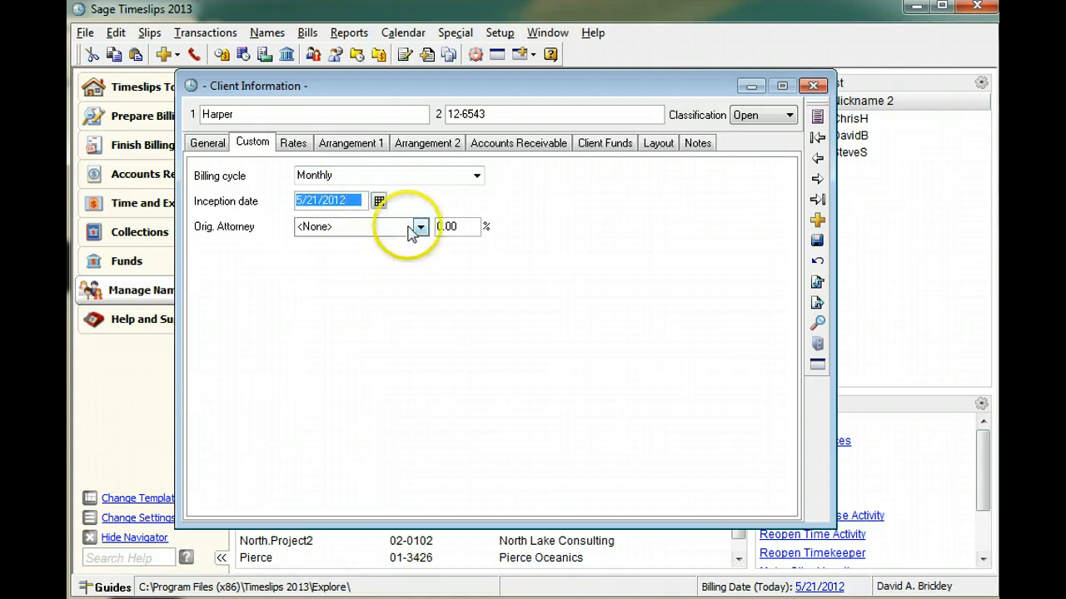
left_click(419, 226)
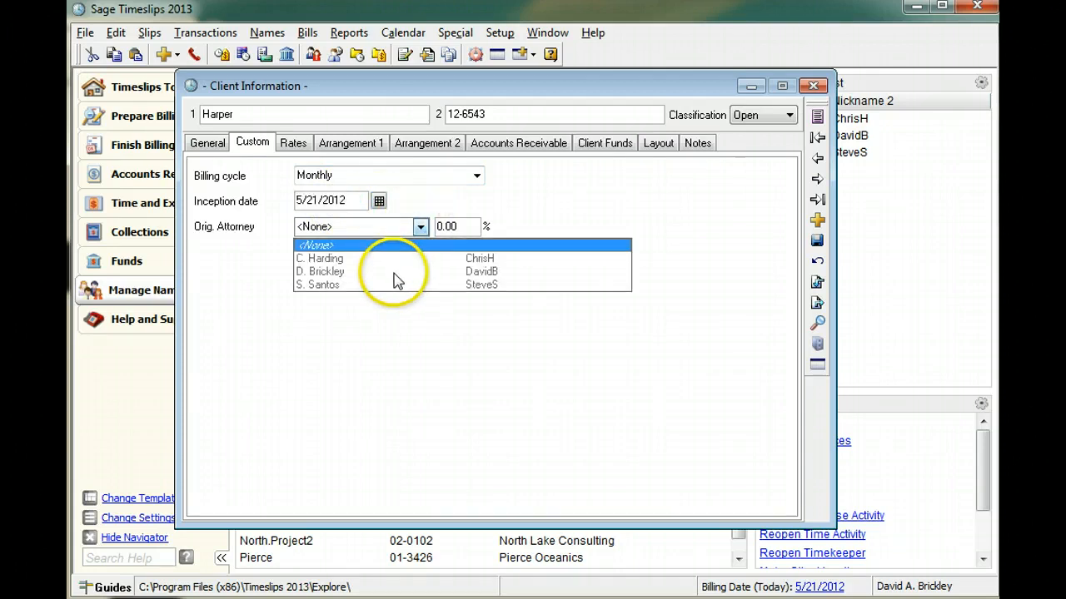
left_click(319, 258)
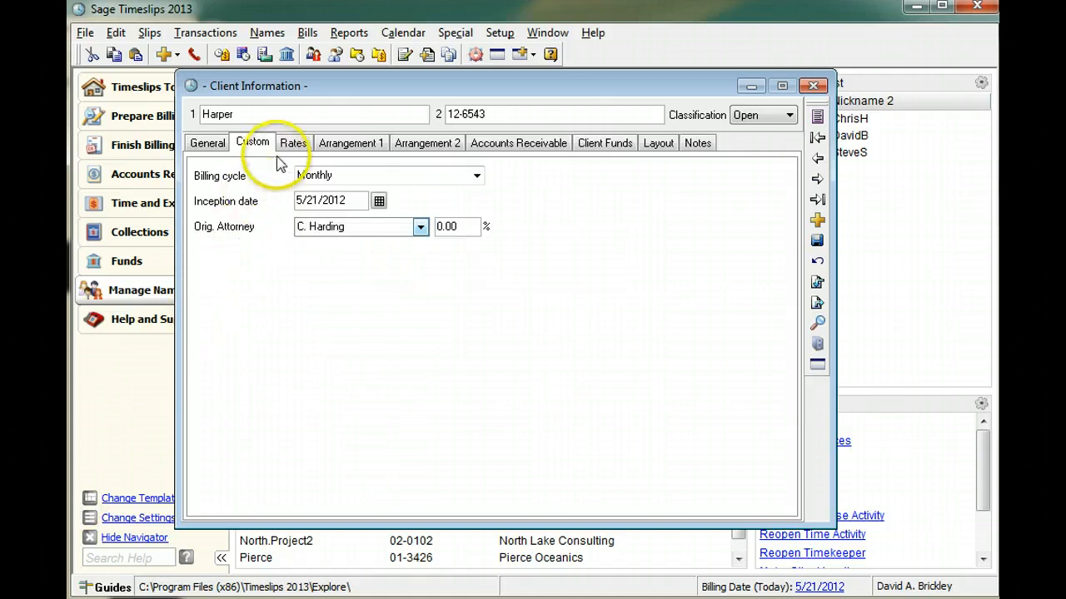
left_click(293, 143)
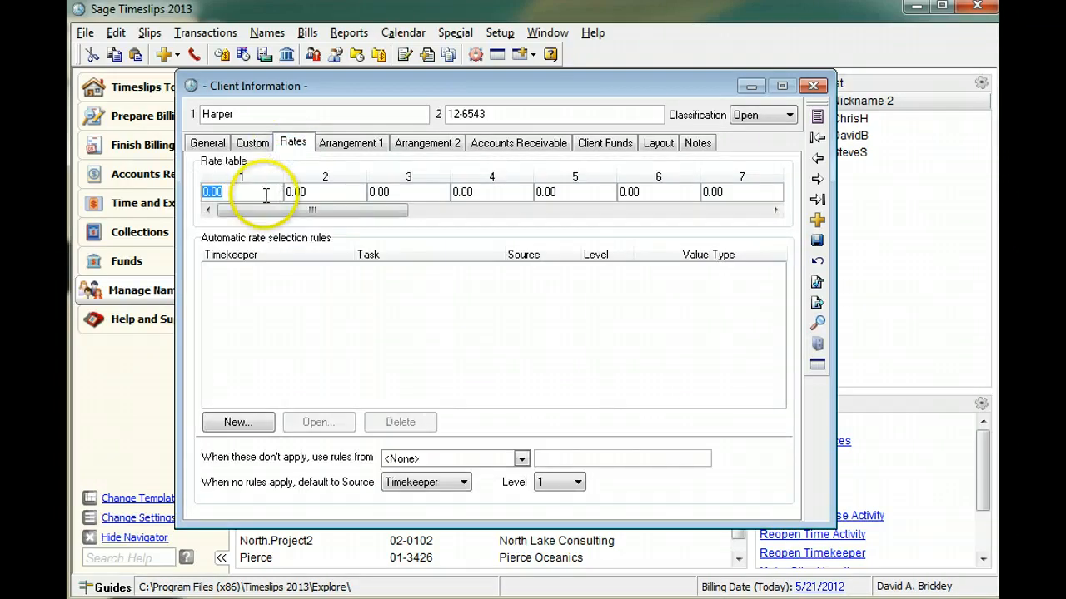
type("150")
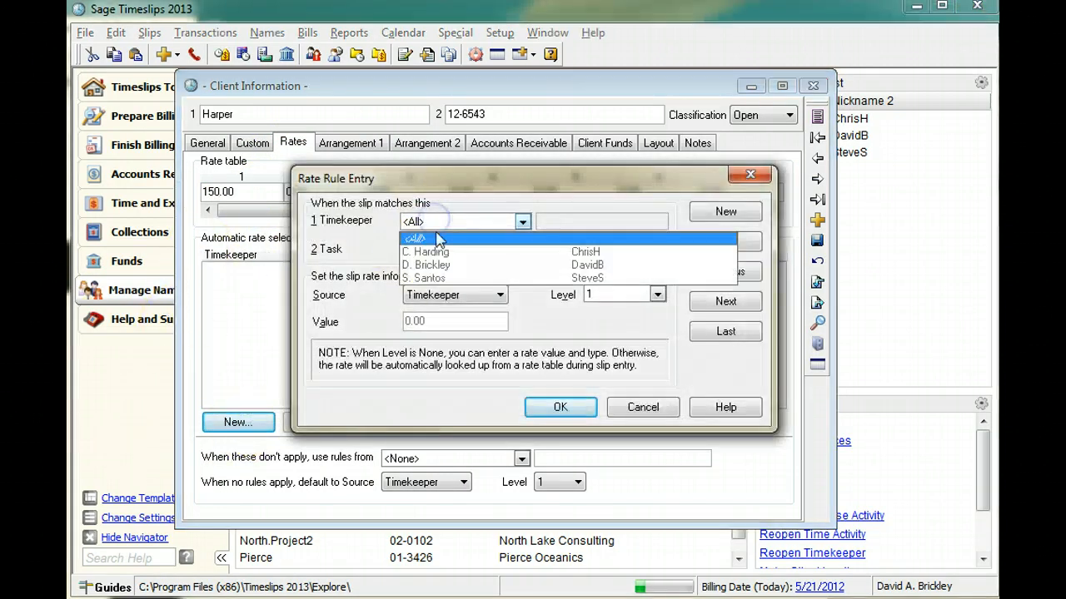
left_click(426, 252)
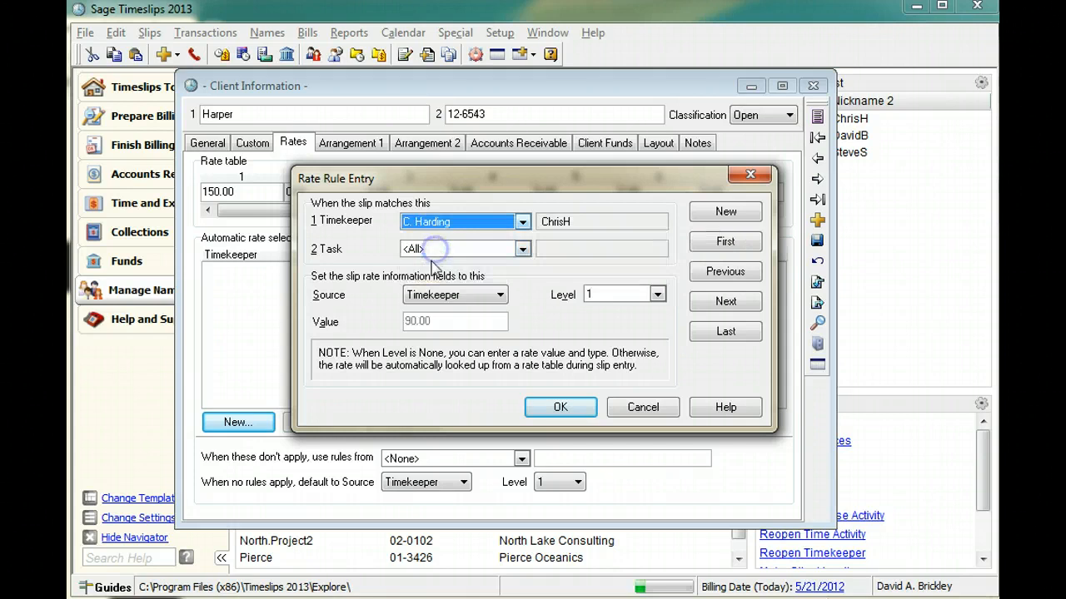
left_click(457, 248)
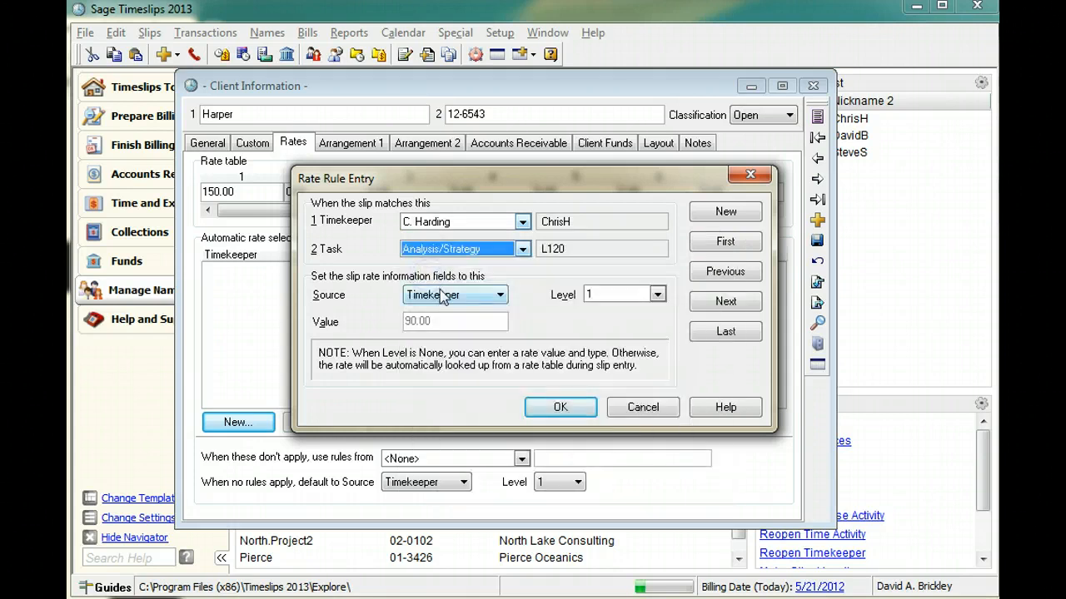
left_click(656, 293)
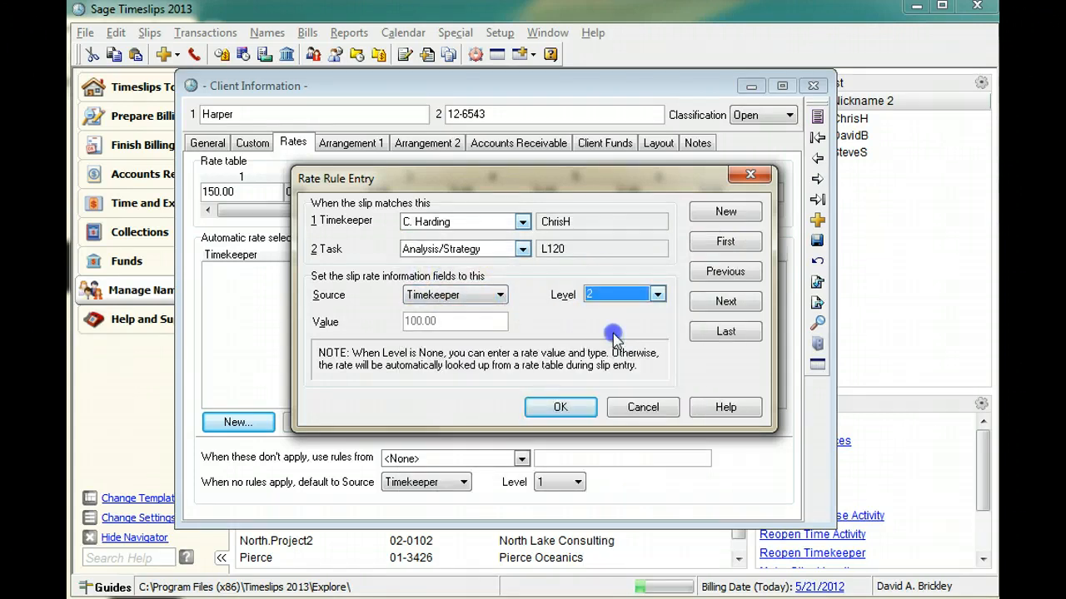
left_click(560, 406)
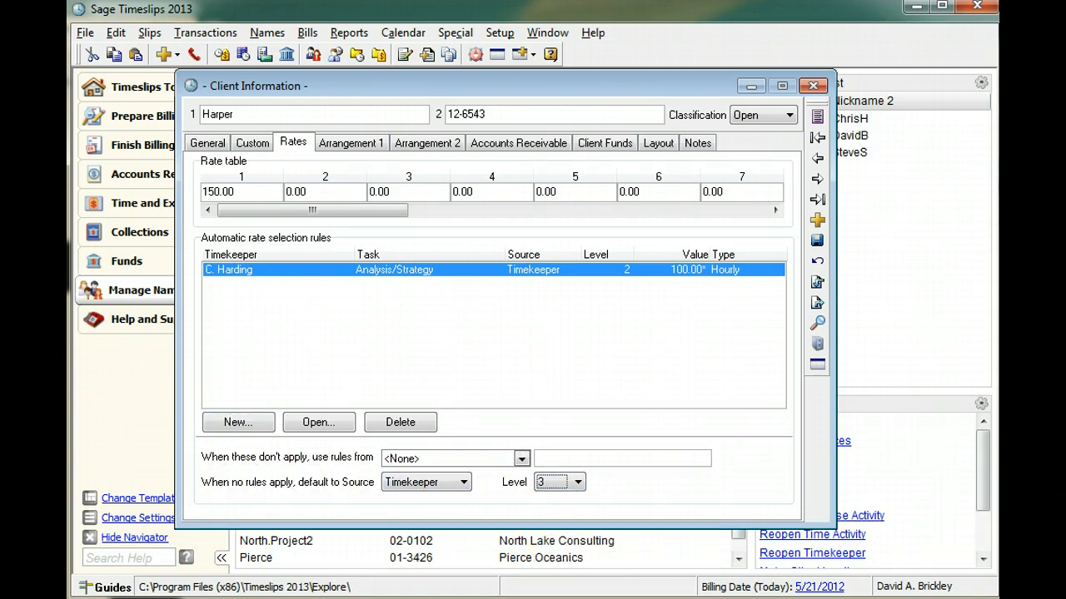
mouse_move(133, 431)
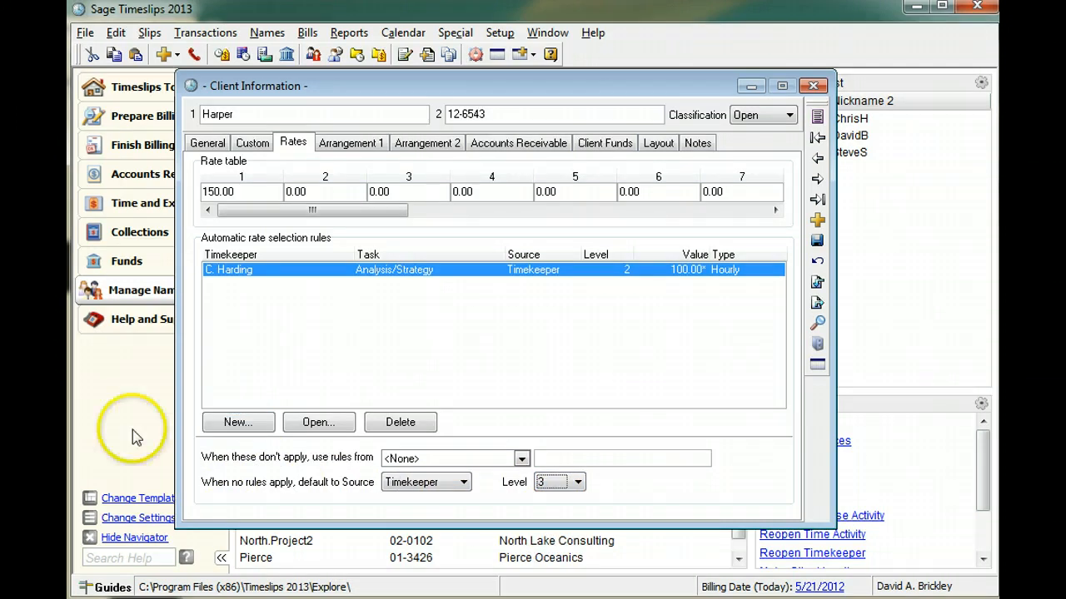
Bill time charges as an absolute flat fee of 1000.00 with the message 'As agreed'.
left_click(350, 143)
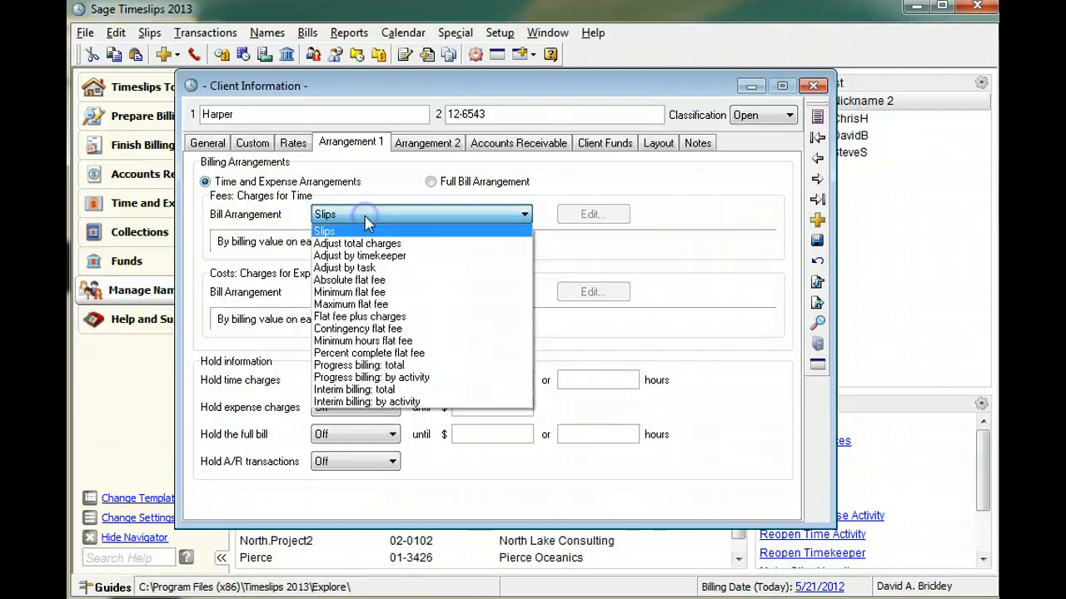
left_click(350, 279)
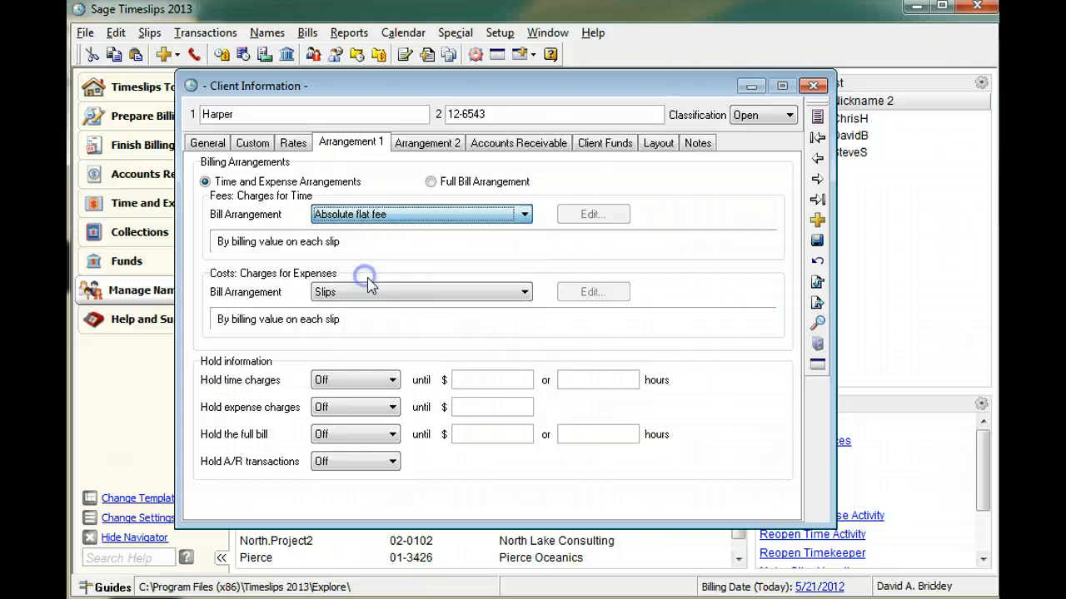
left_click(592, 214)
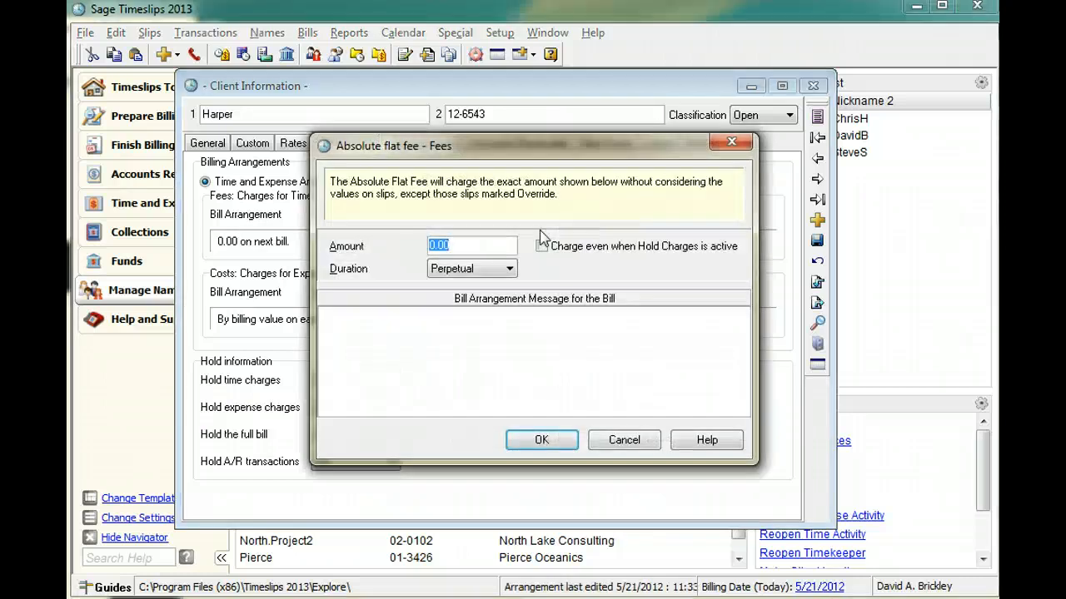
type("1000.00")
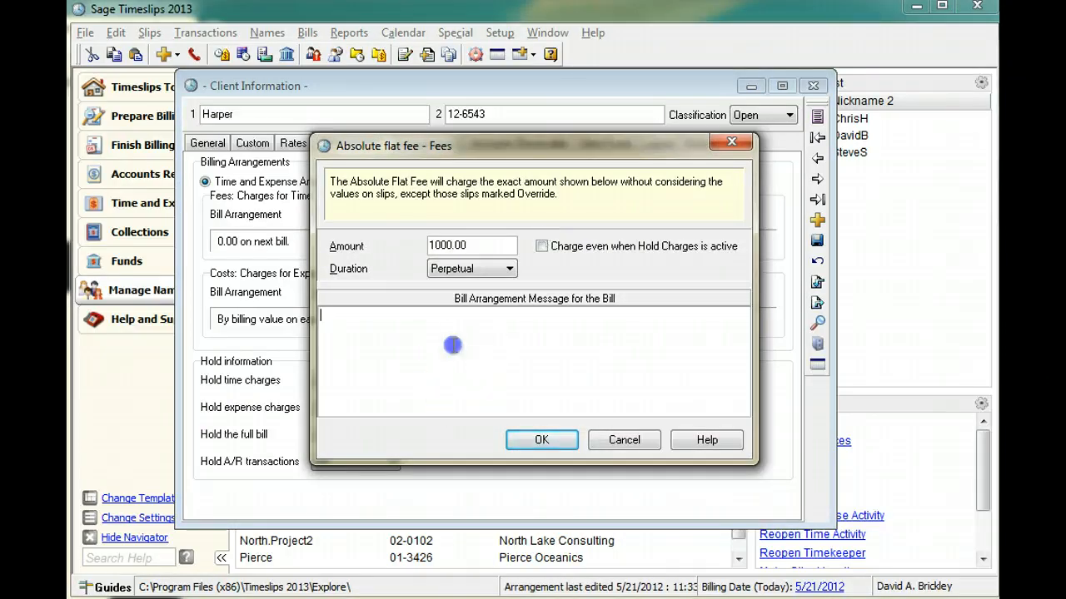
type("As")
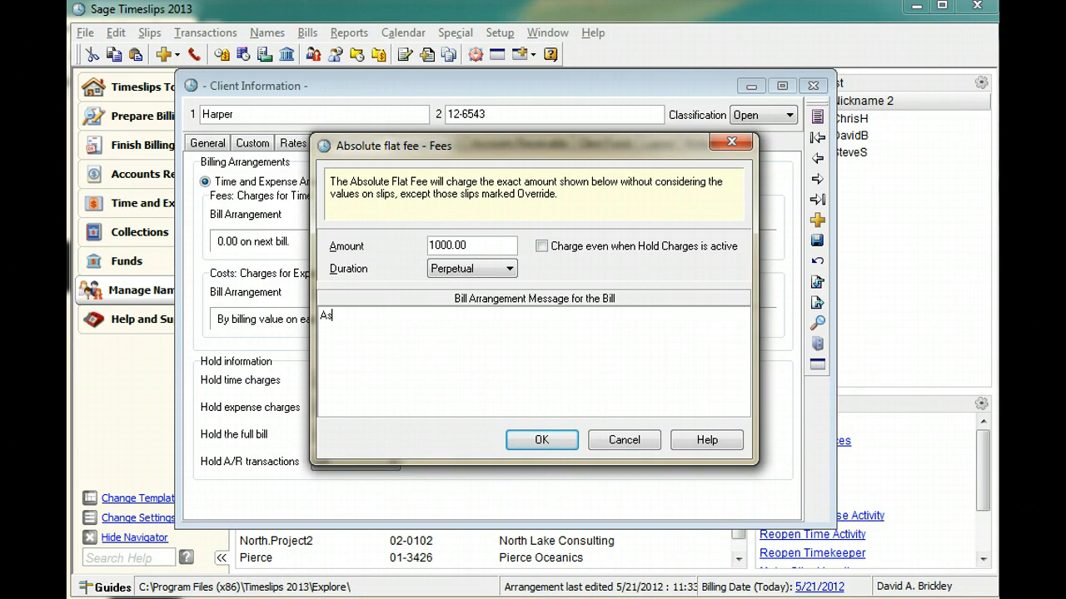
type("greed")
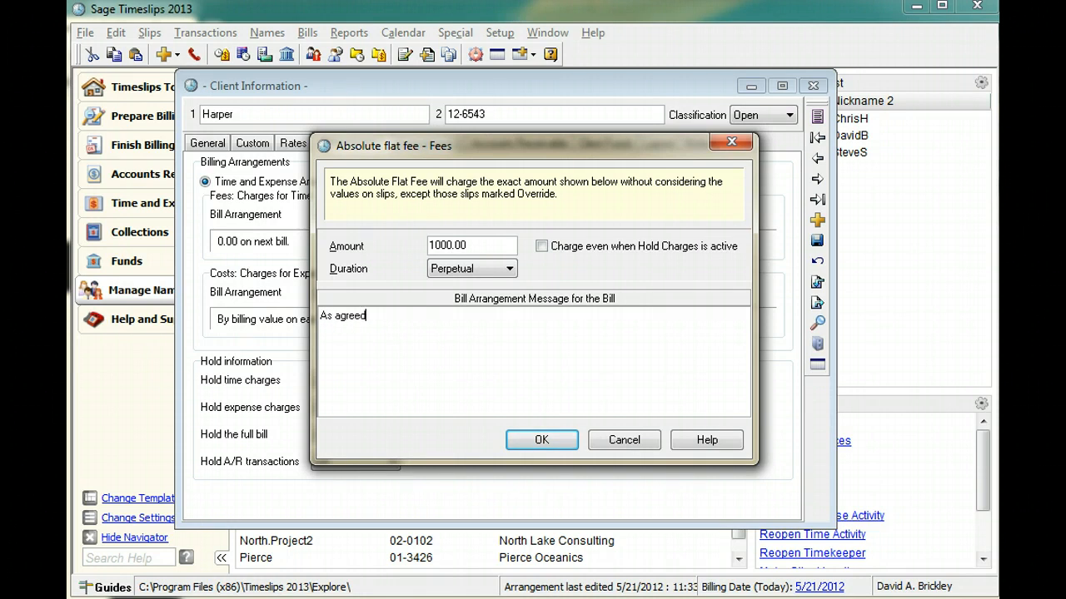
left_click(541, 440)
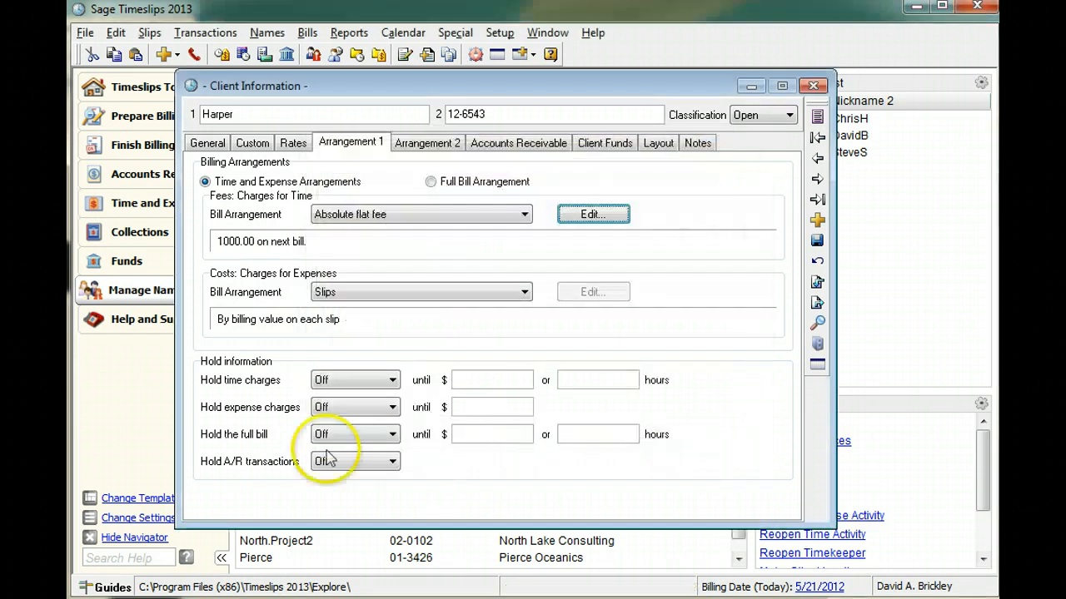
mouse_move(124, 431)
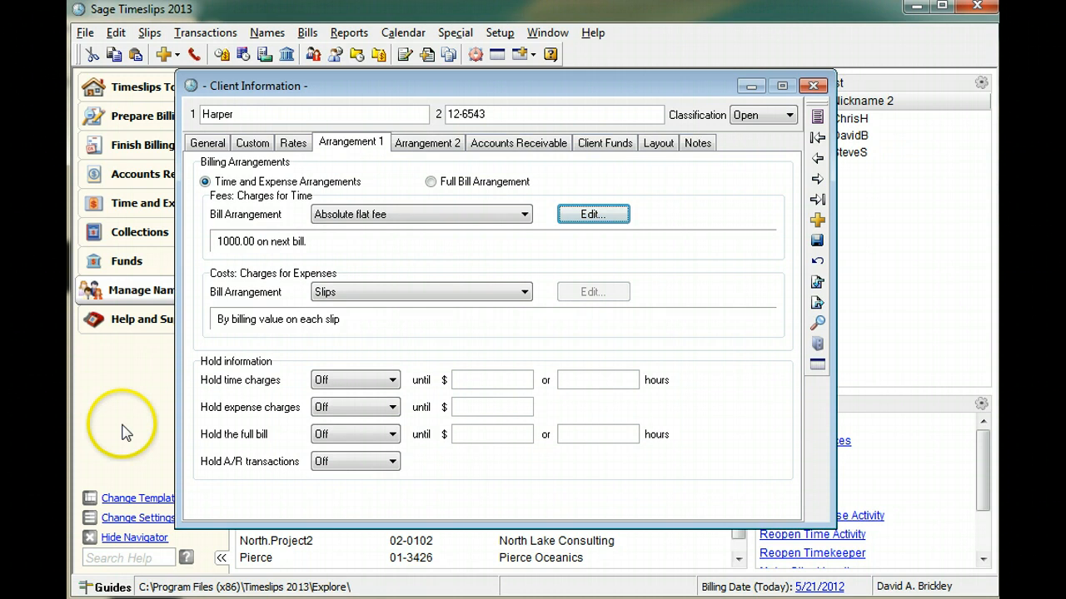
Keep the hold on time charges set to Off.
left_click(391, 380)
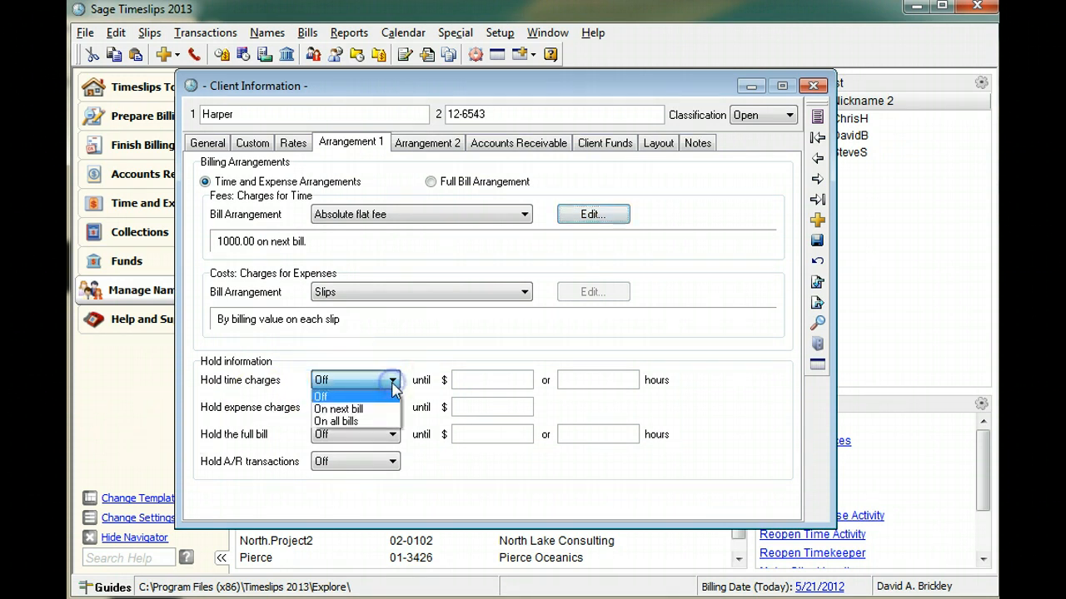
left_click(338, 410)
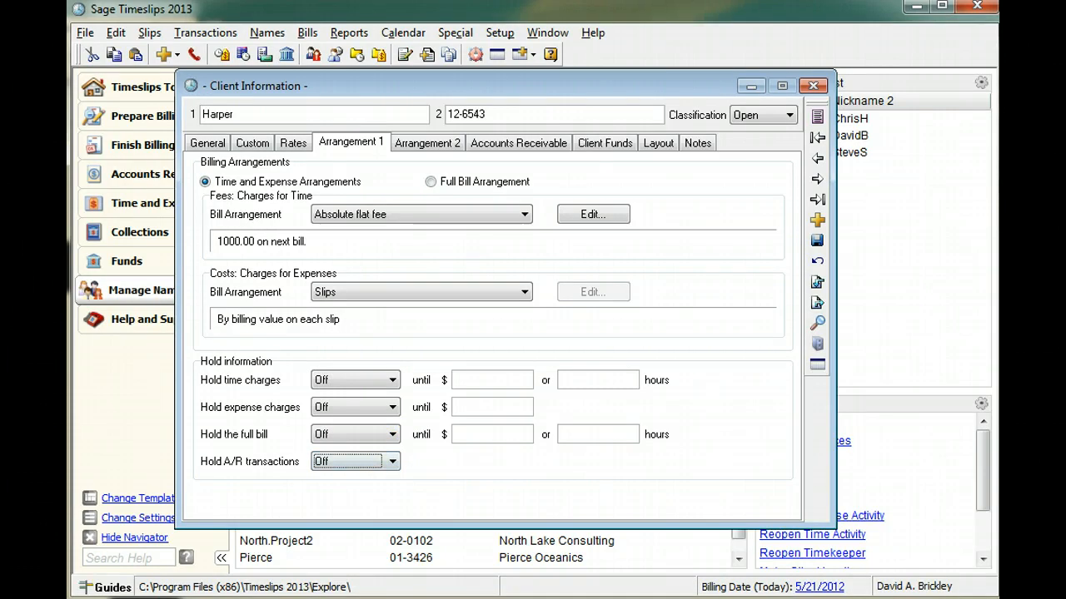
mouse_move(398, 148)
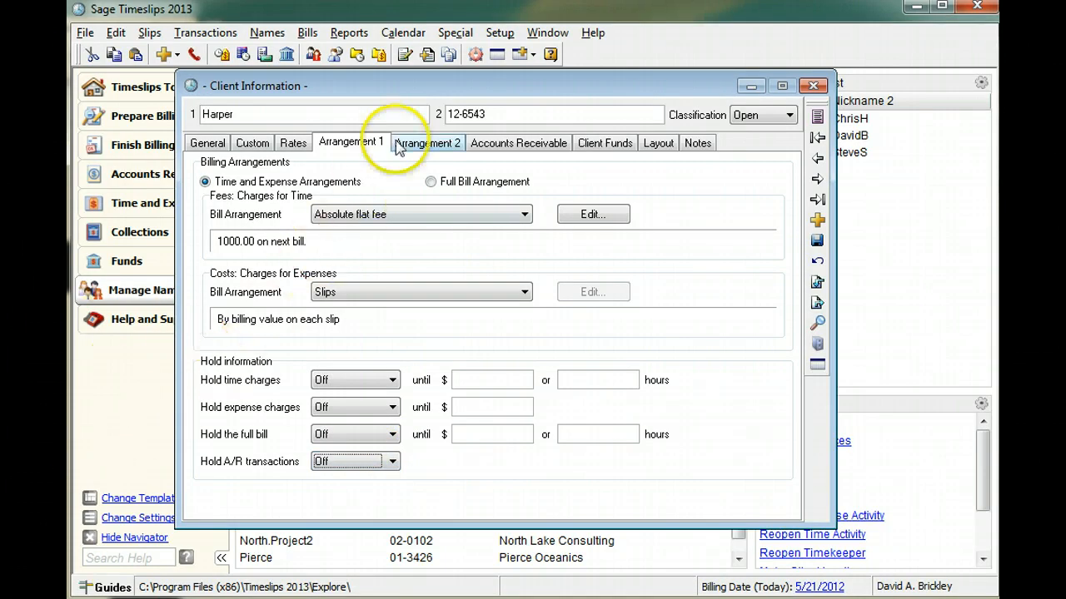
Use tax profile MA, round fees up to the nearest 6 minutes, leave finance charges off and send bills by e-mail.
left_click(426, 143)
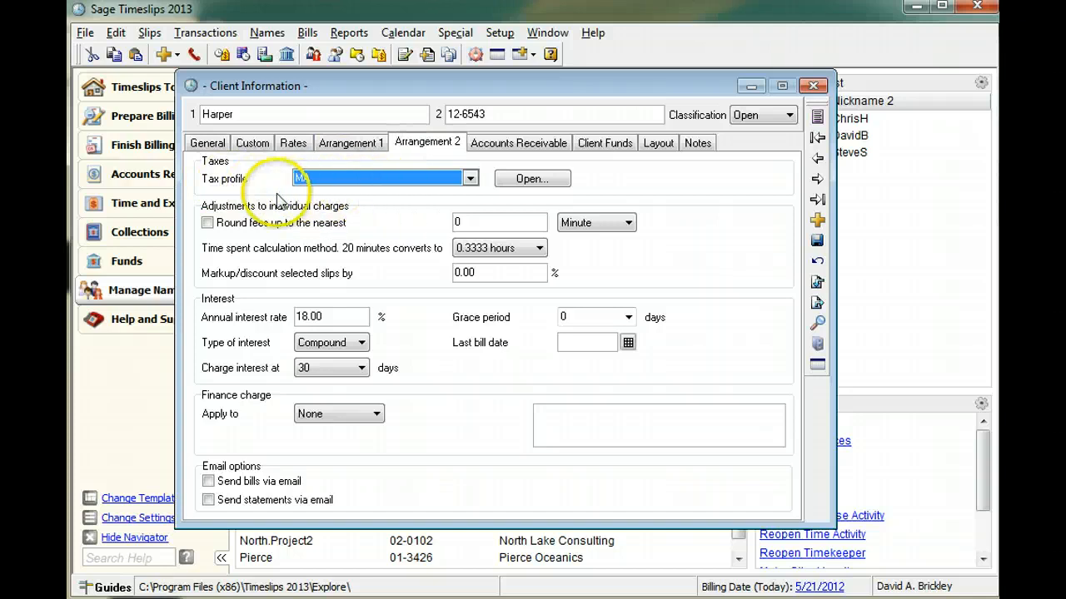
type("A")
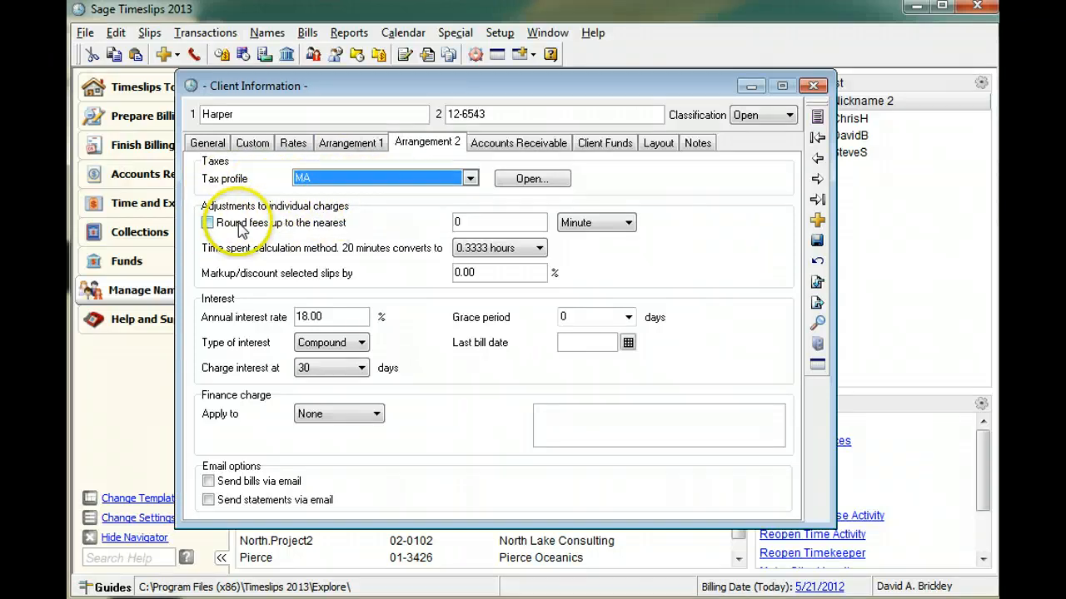
left_click(207, 223)
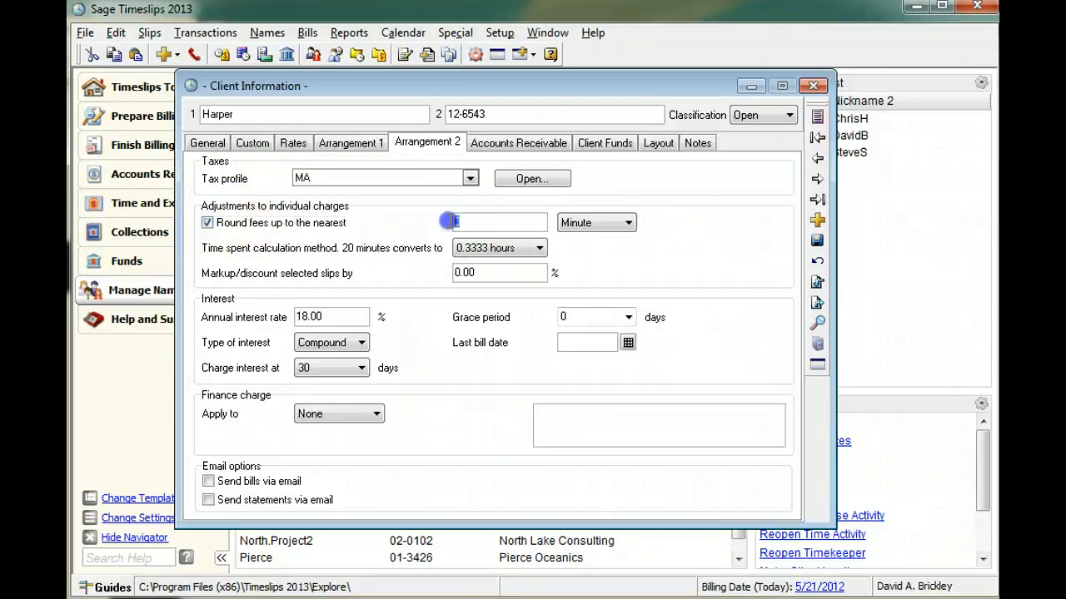
type("6")
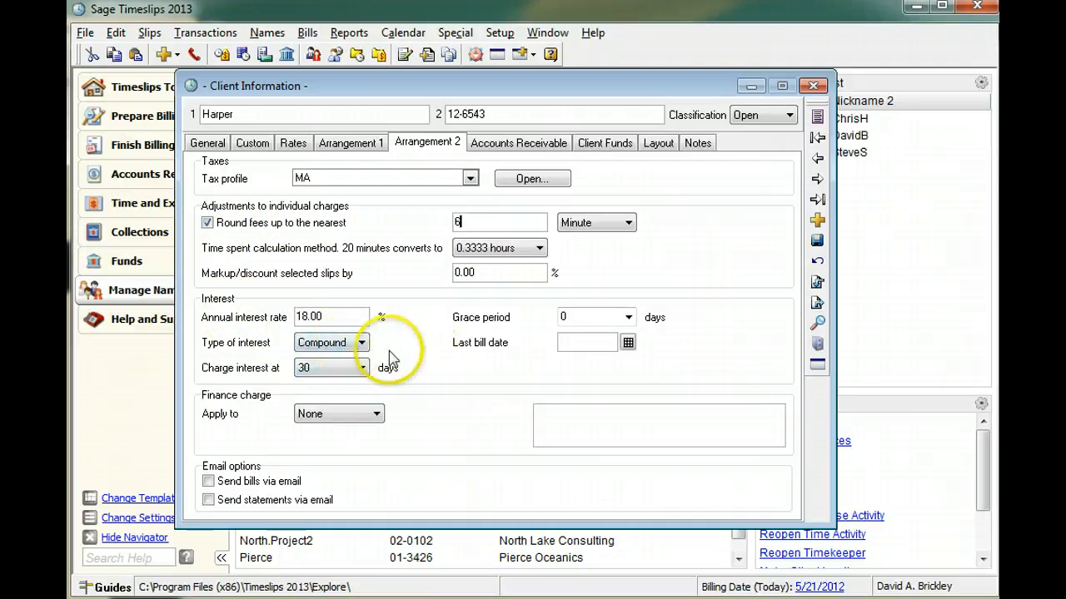
left_click(373, 413)
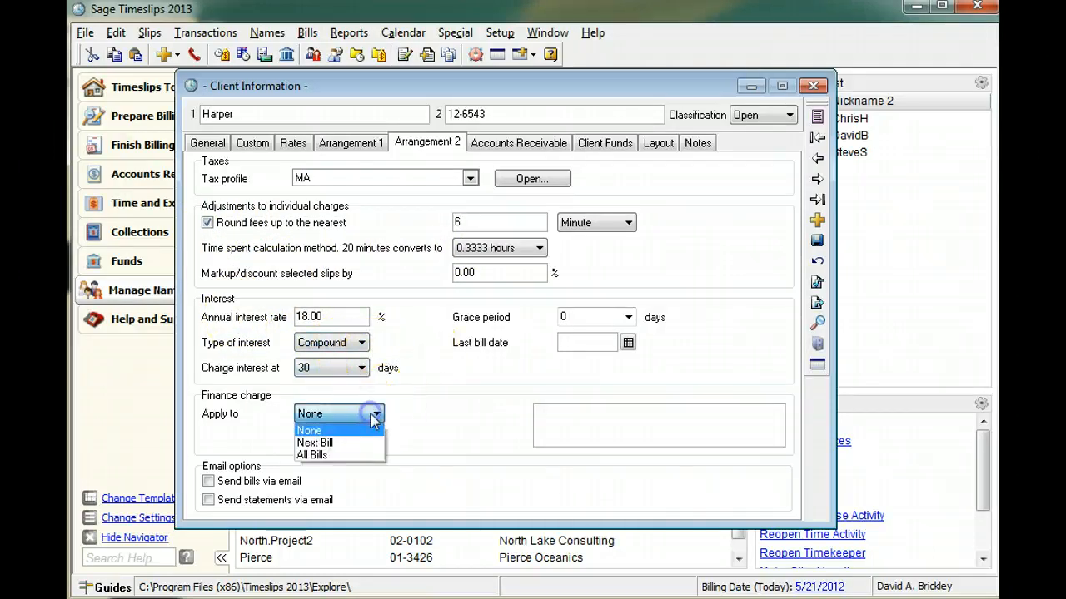
left_click(310, 430)
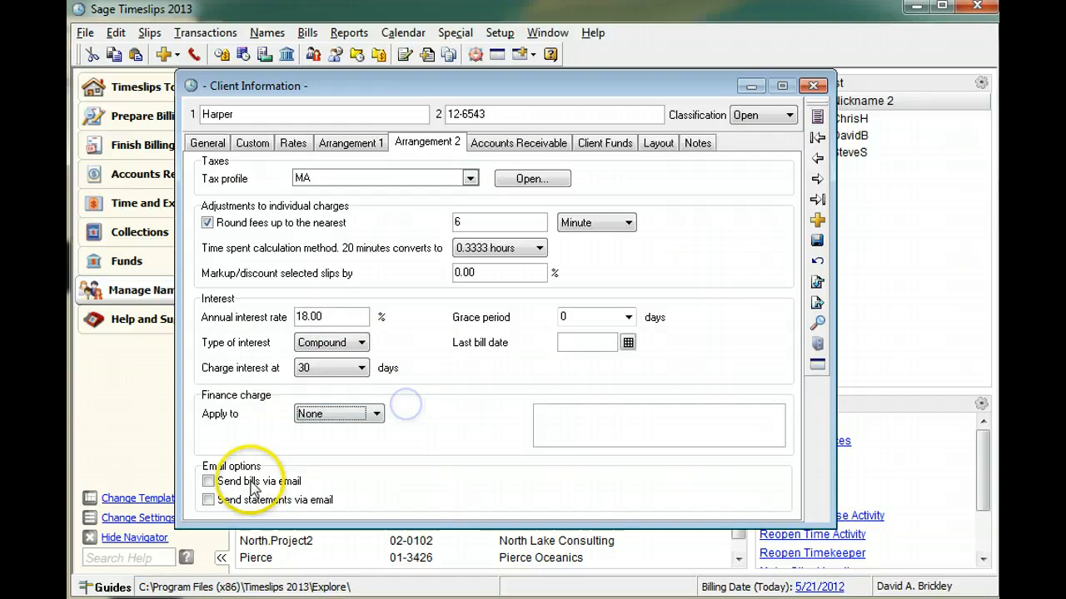
left_click(207, 482)
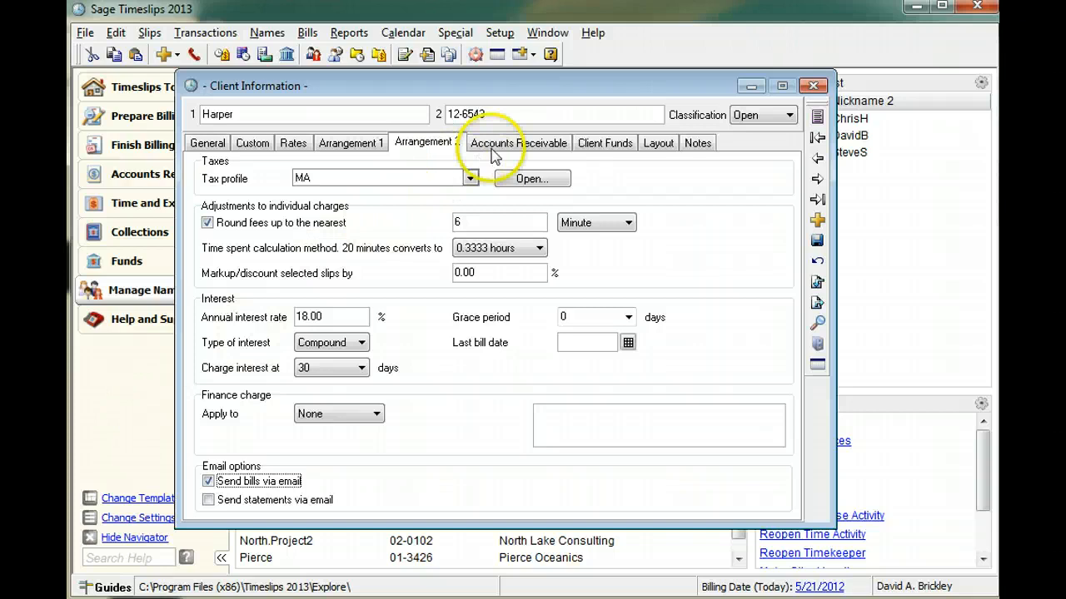
Enter a 500.00 30-day fee balance, a 10% discount due in 30 days and next invoice number 999.
left_click(518, 144)
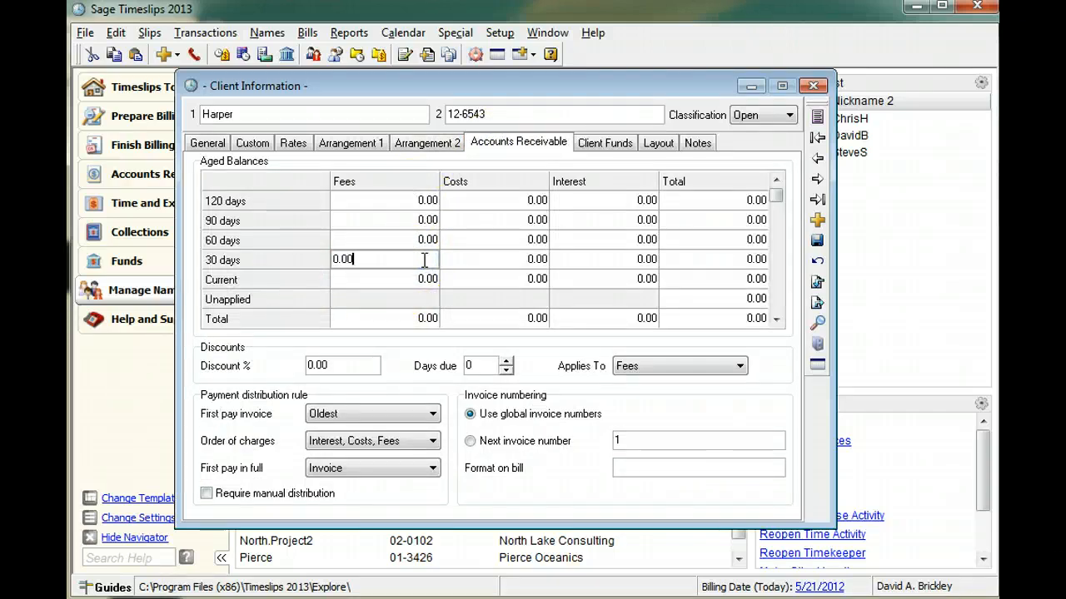
type("50")
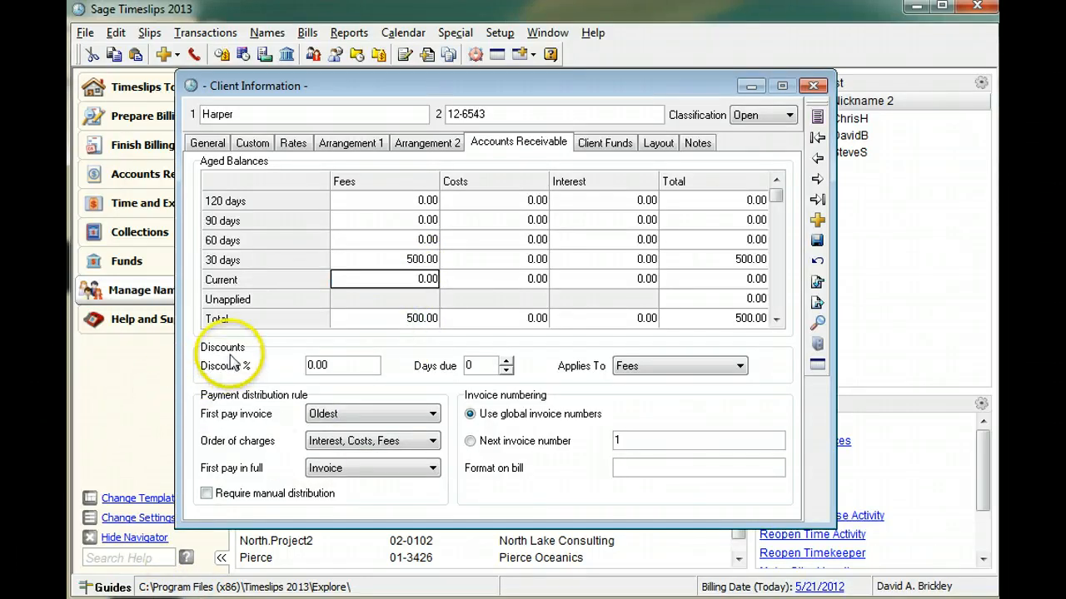
left_click(343, 366)
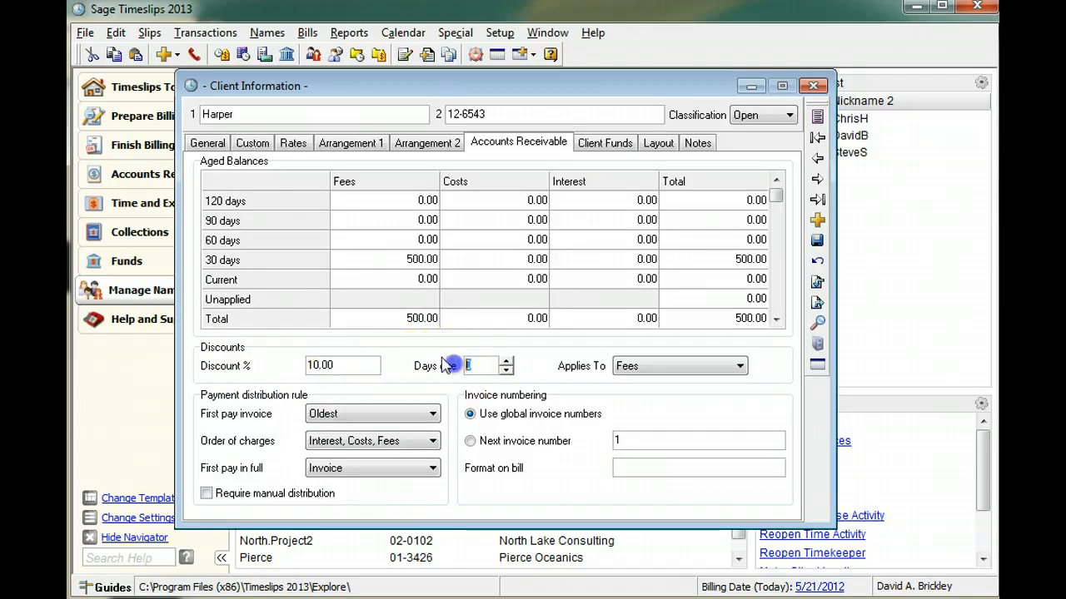
type("30")
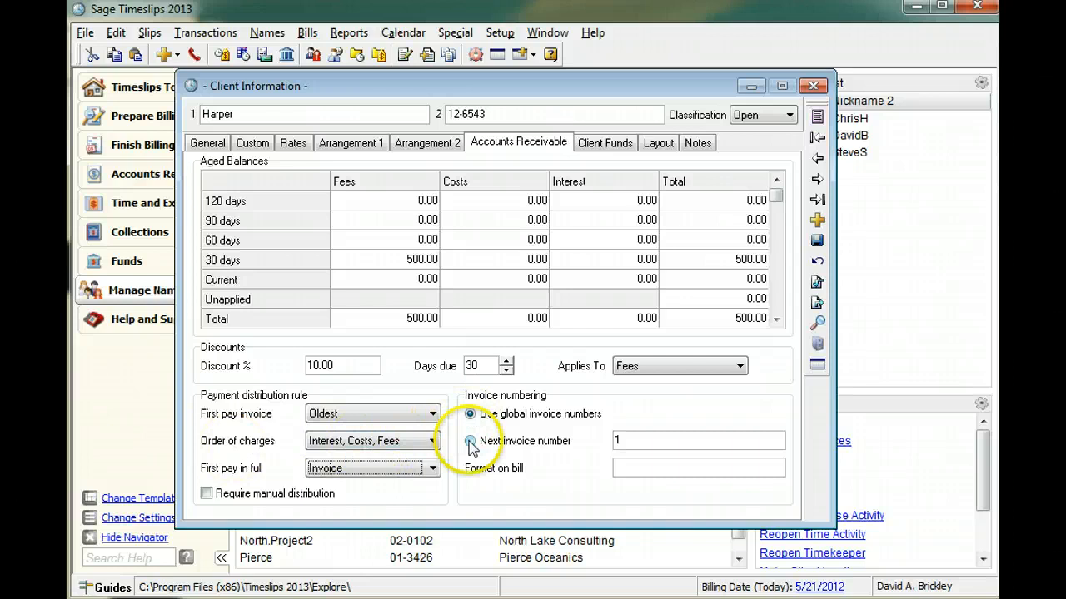
left_click(470, 441)
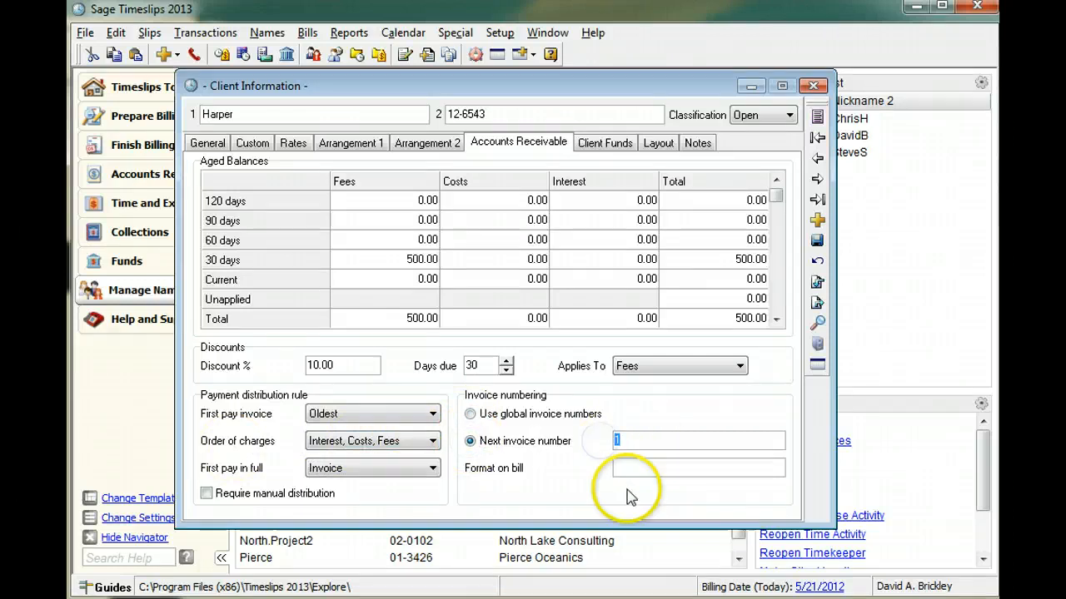
type("999")
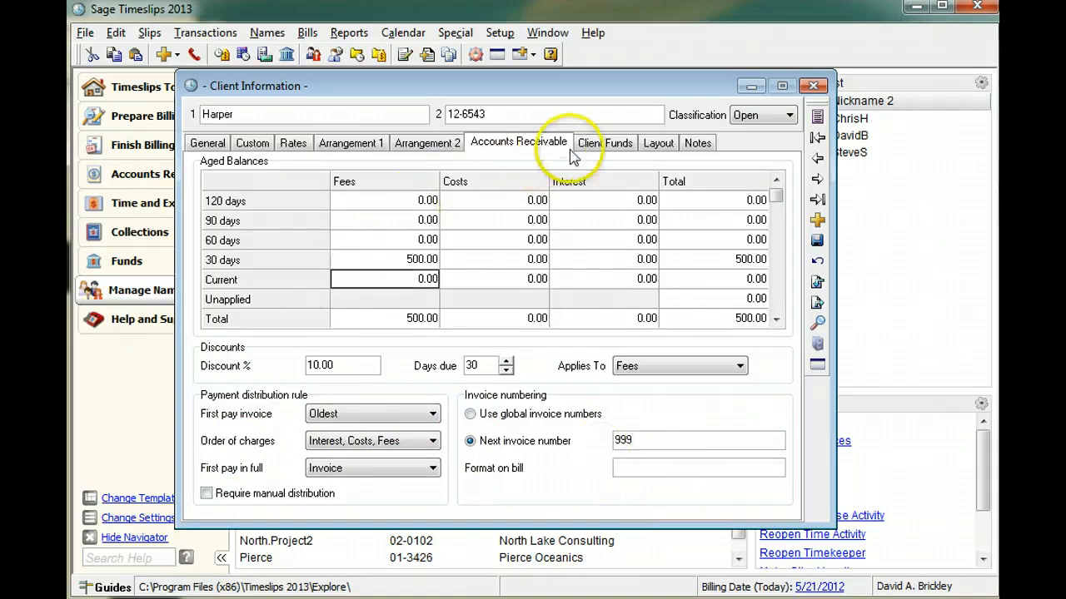
Set the Default funds account to Summary style on the bill, applying to Fees Only.
left_click(603, 143)
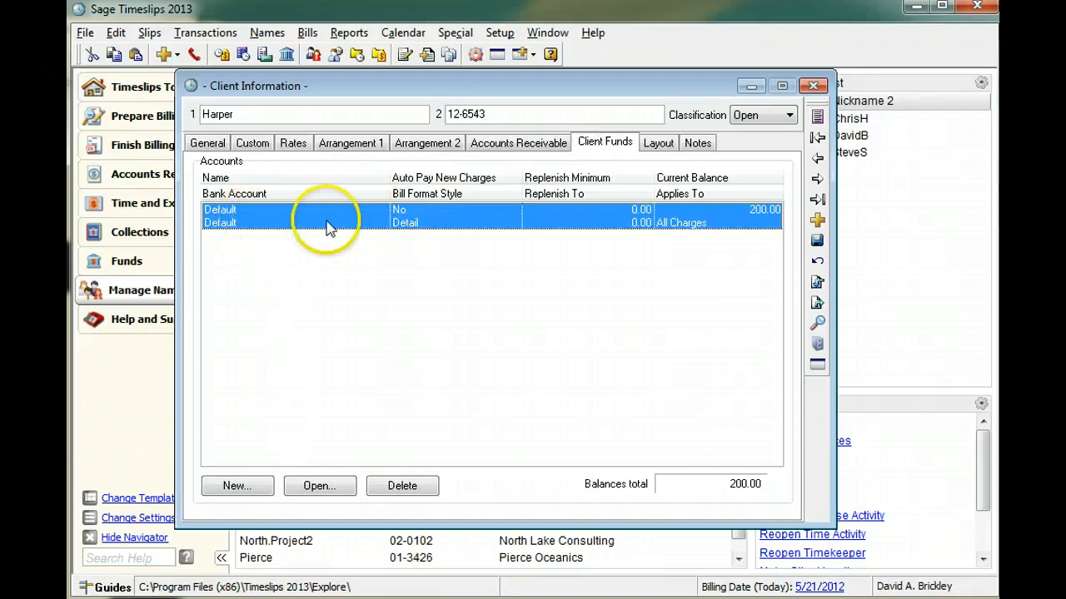
mouse_move(114, 316)
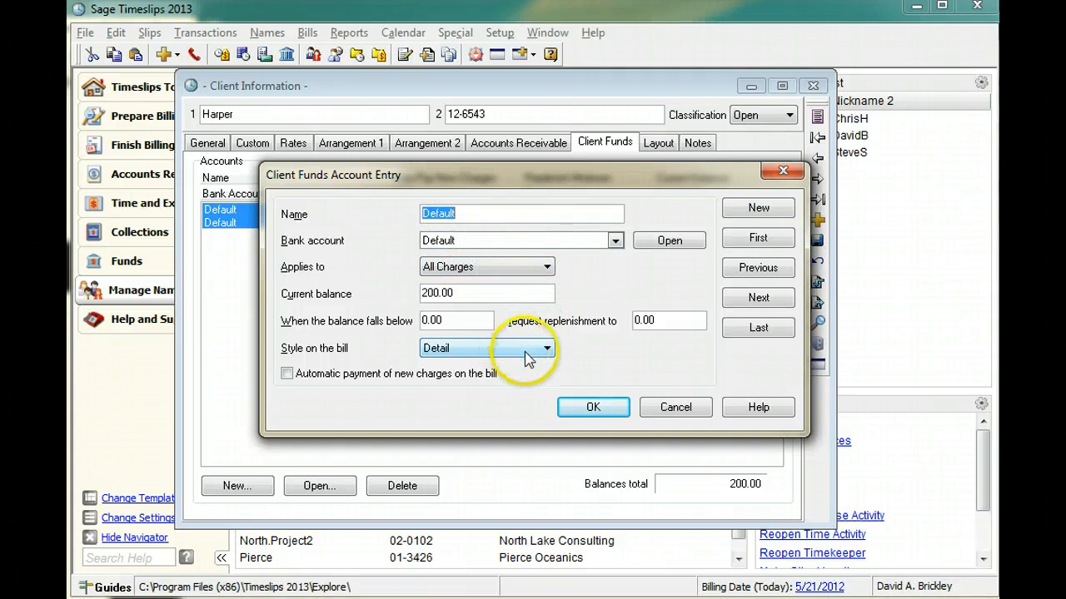
left_click(487, 348)
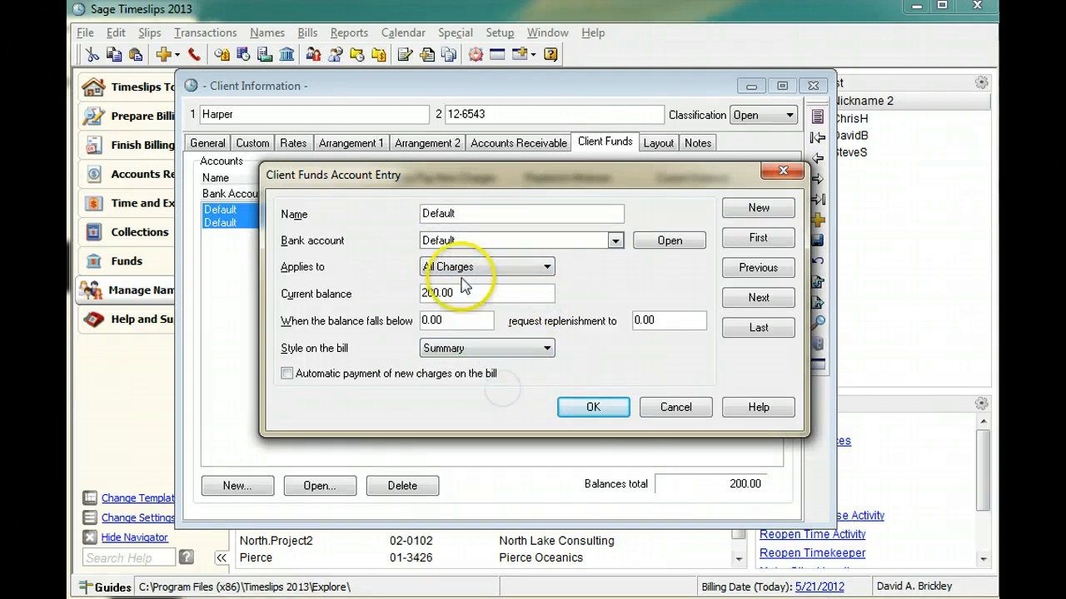
left_click(486, 267)
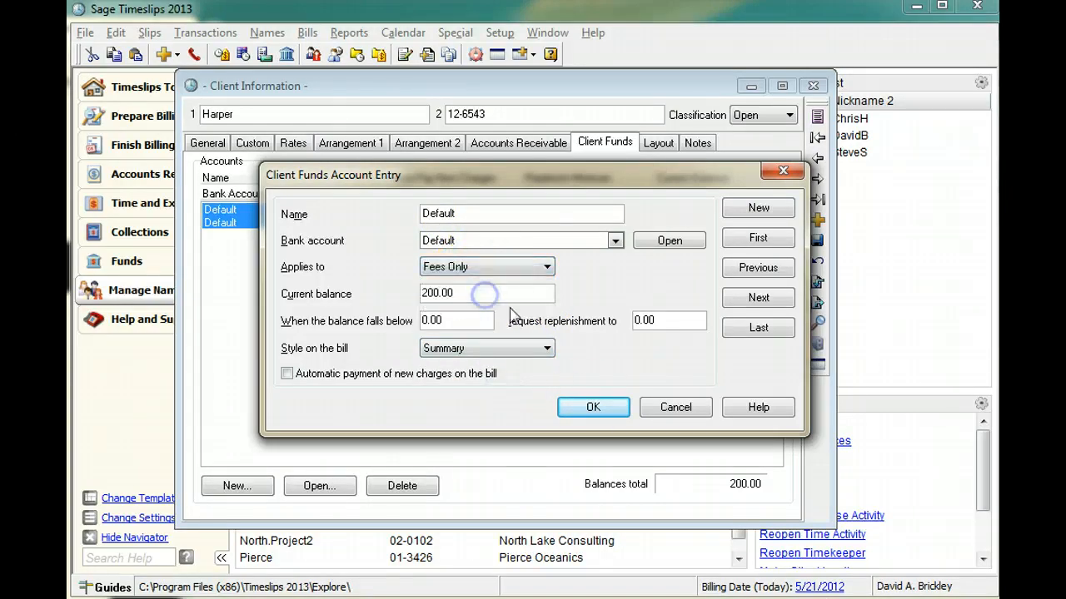
left_click(593, 406)
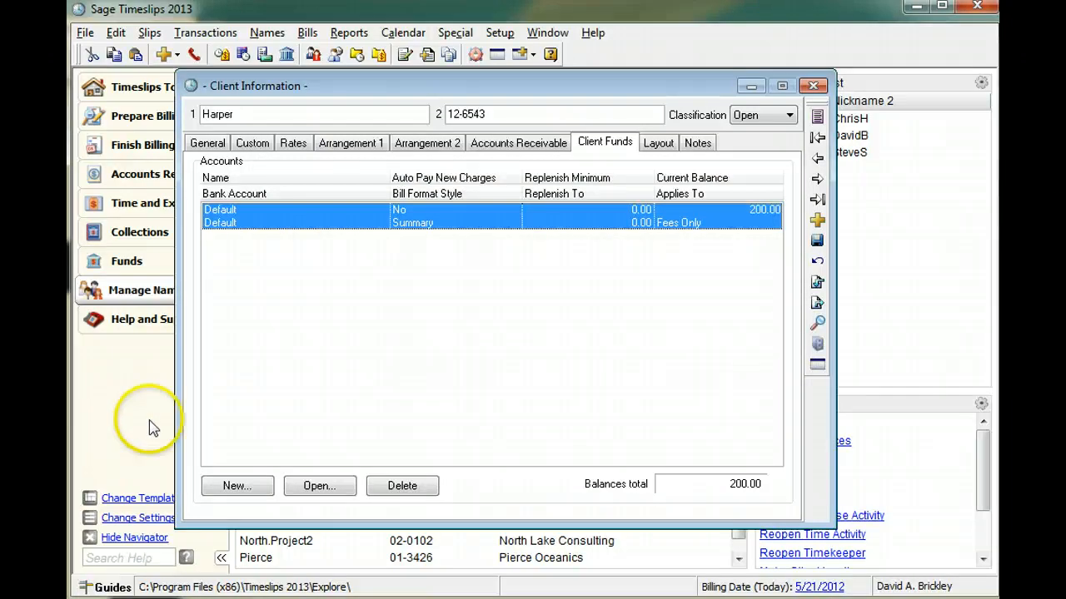
Choose My Other Bill Layout, enable Message 1 with Global 1 text and keep the Default e-mail template.
left_click(658, 143)
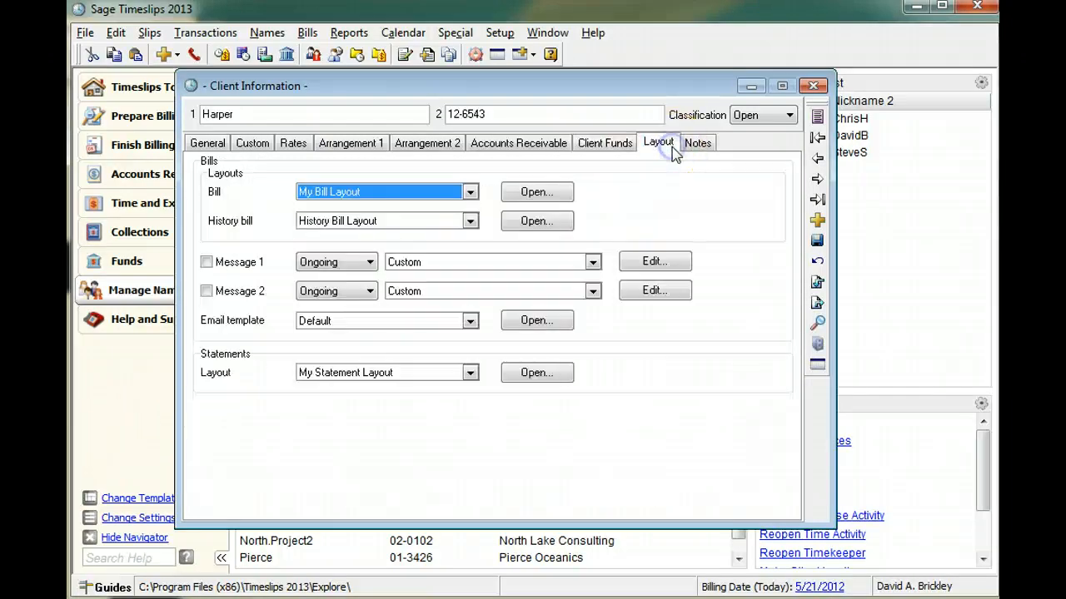
left_click(470, 192)
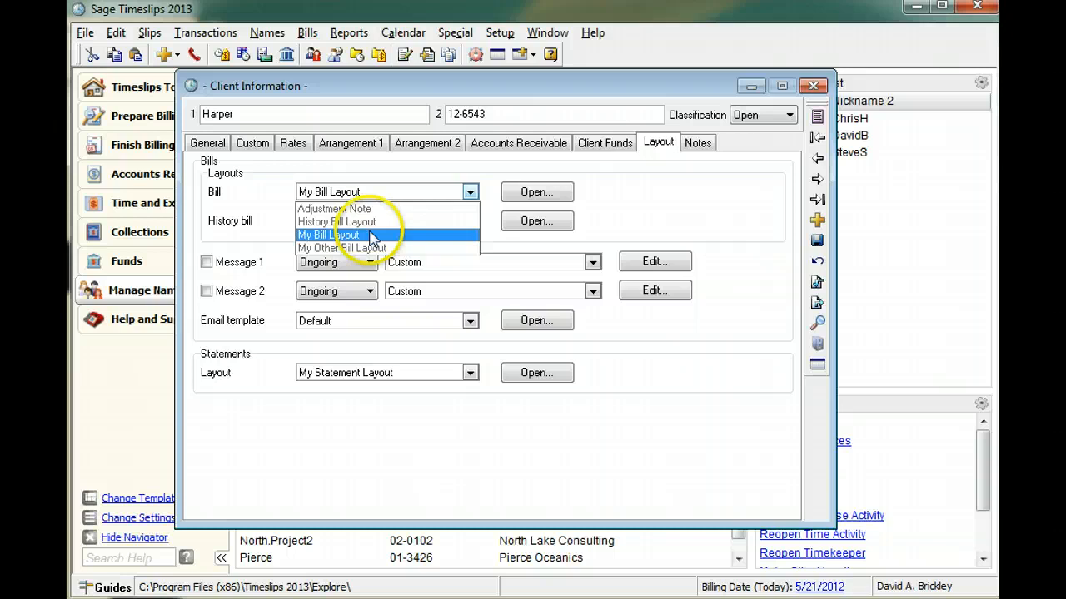
left_click(383, 248)
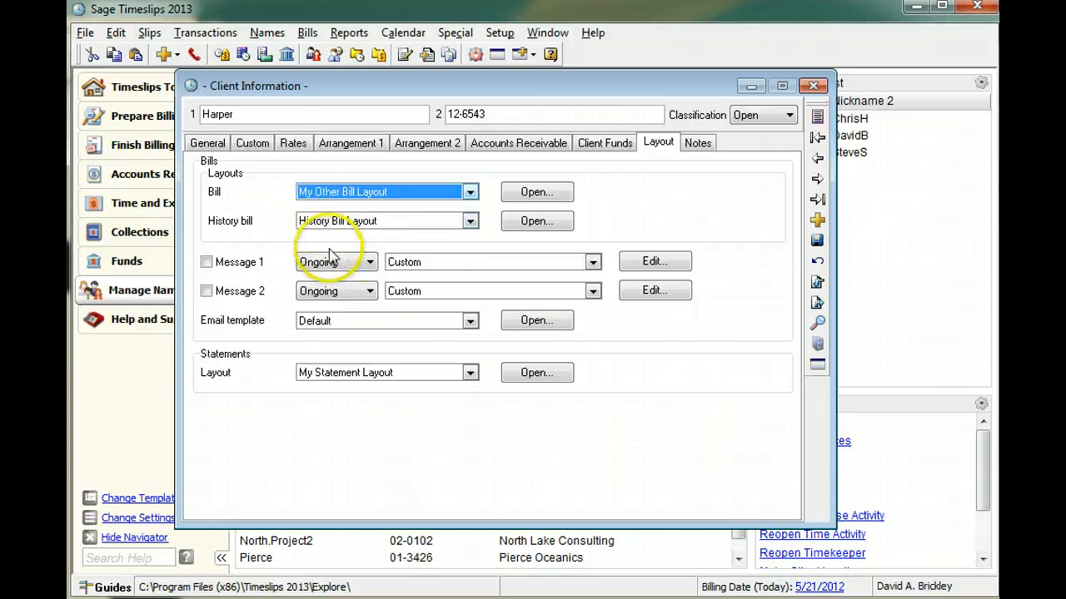
left_click(379, 373)
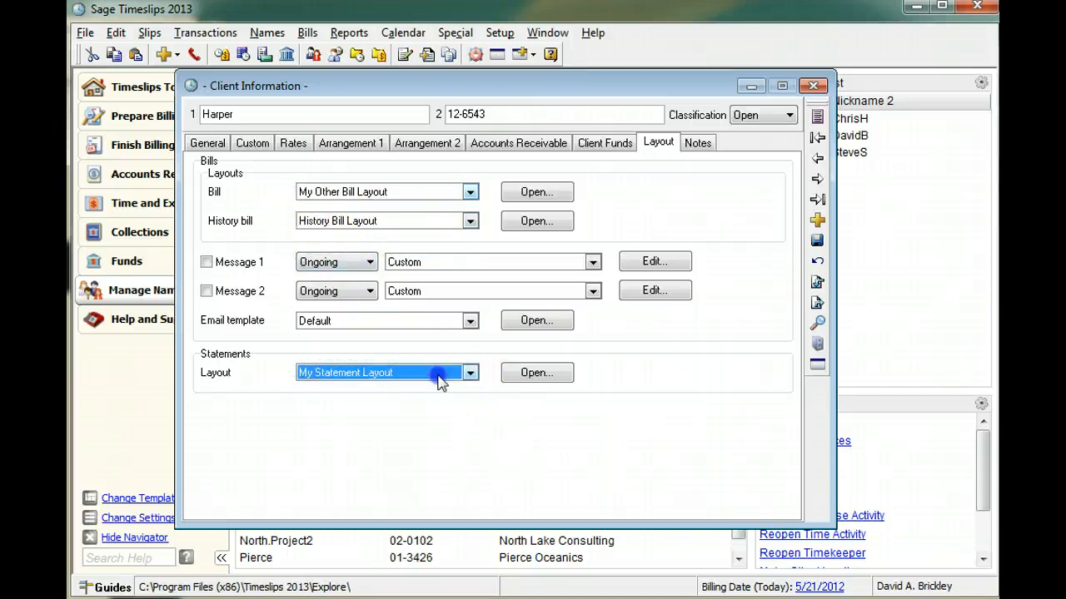
left_click(593, 262)
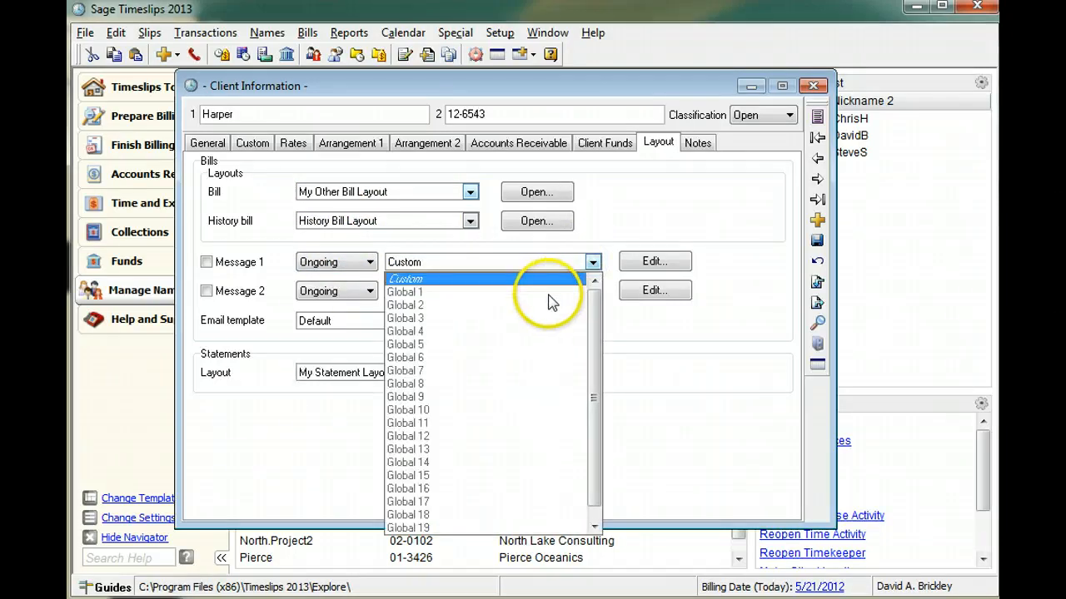
left_click(406, 291)
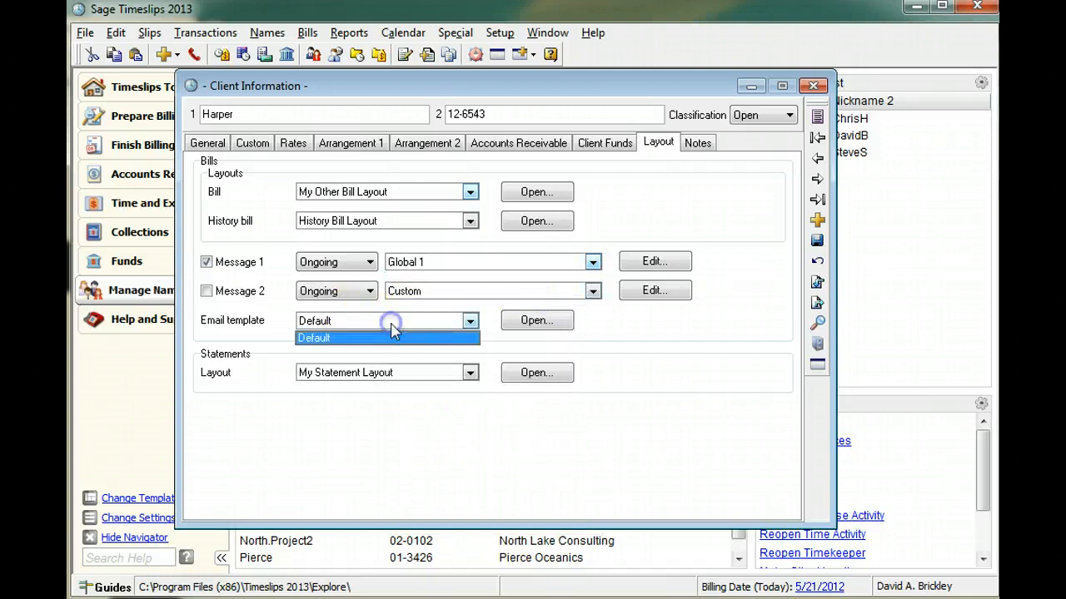
left_click(313, 336)
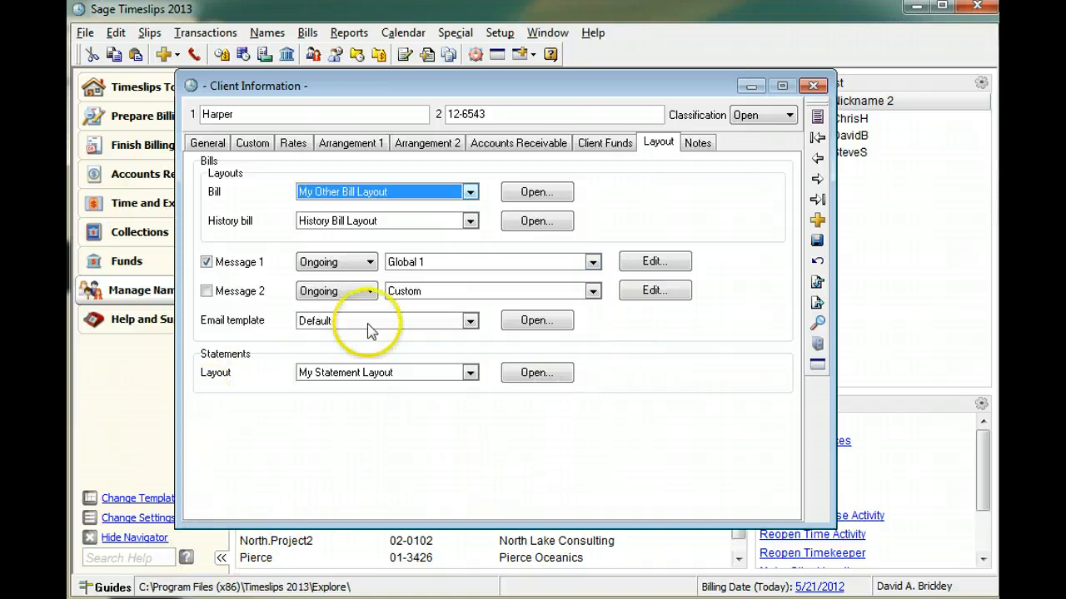
Add the note 'Set up meeting to discuss project.' on the client's Notes page.
left_click(696, 143)
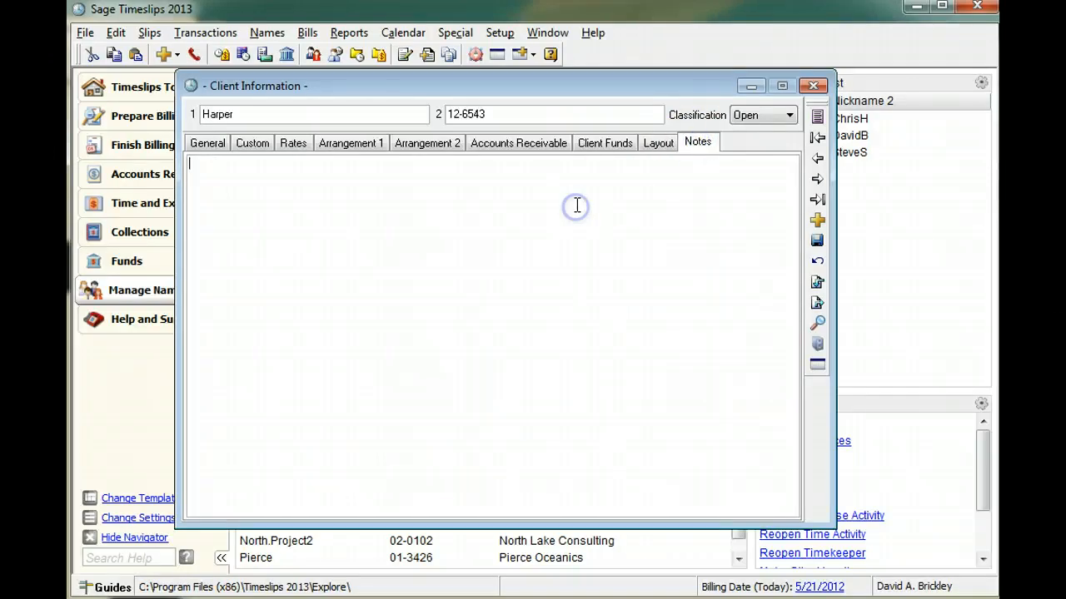
type("Set up meeting to")
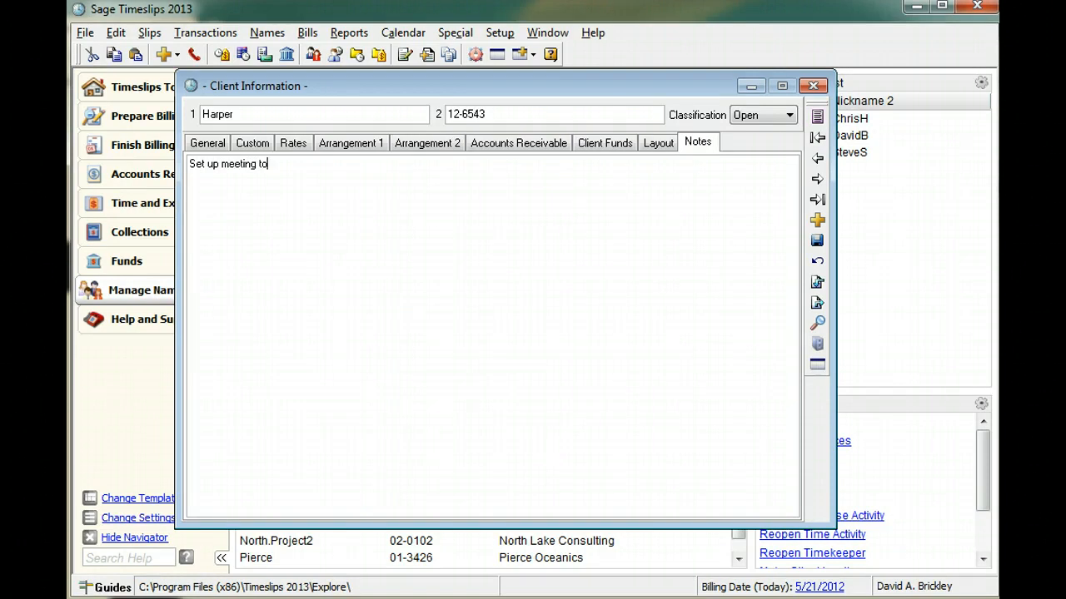
type("discuss")
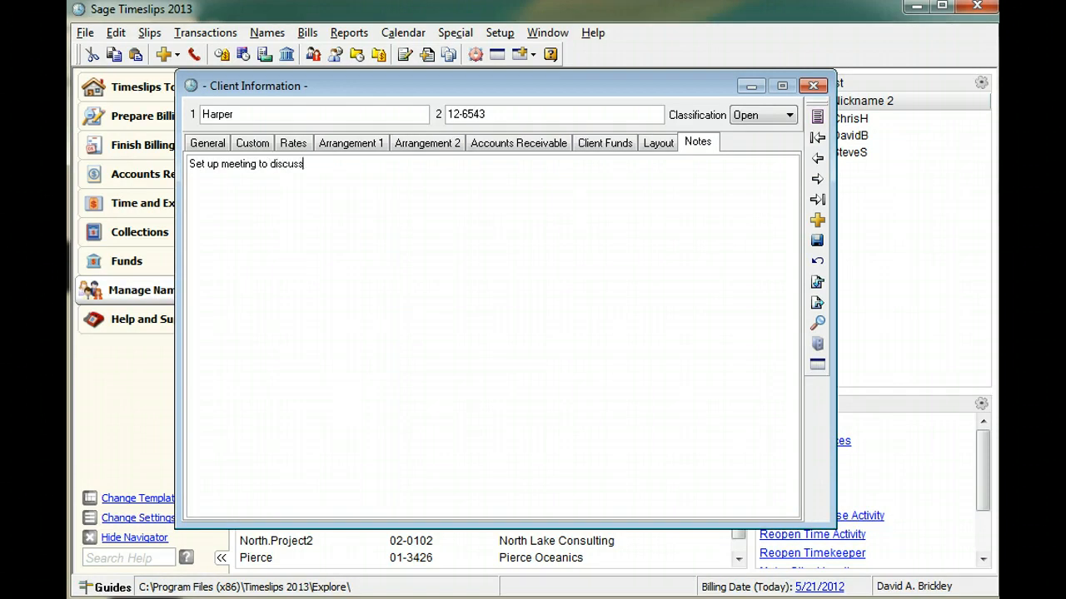
type("project.")
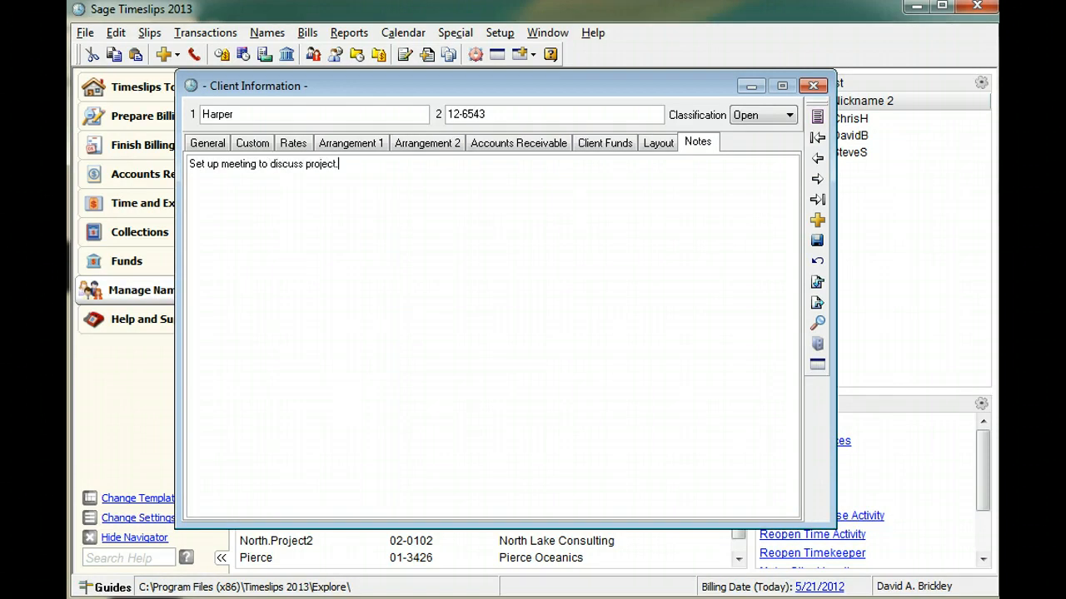